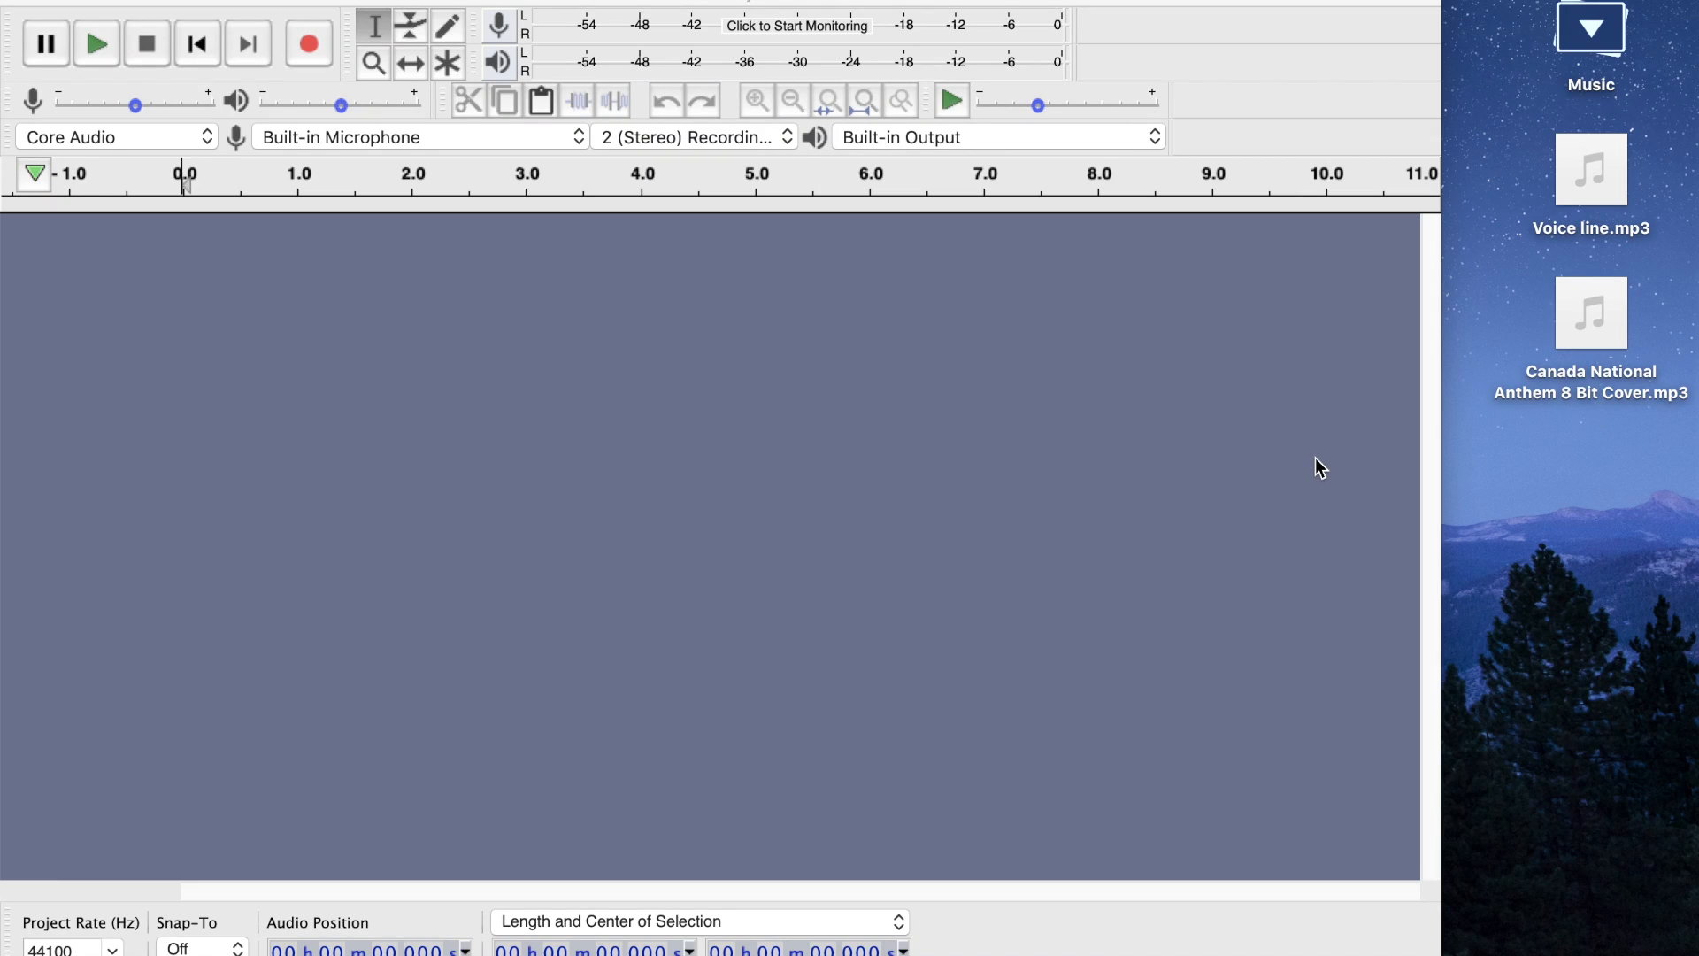
mouse_move(1008, 501)
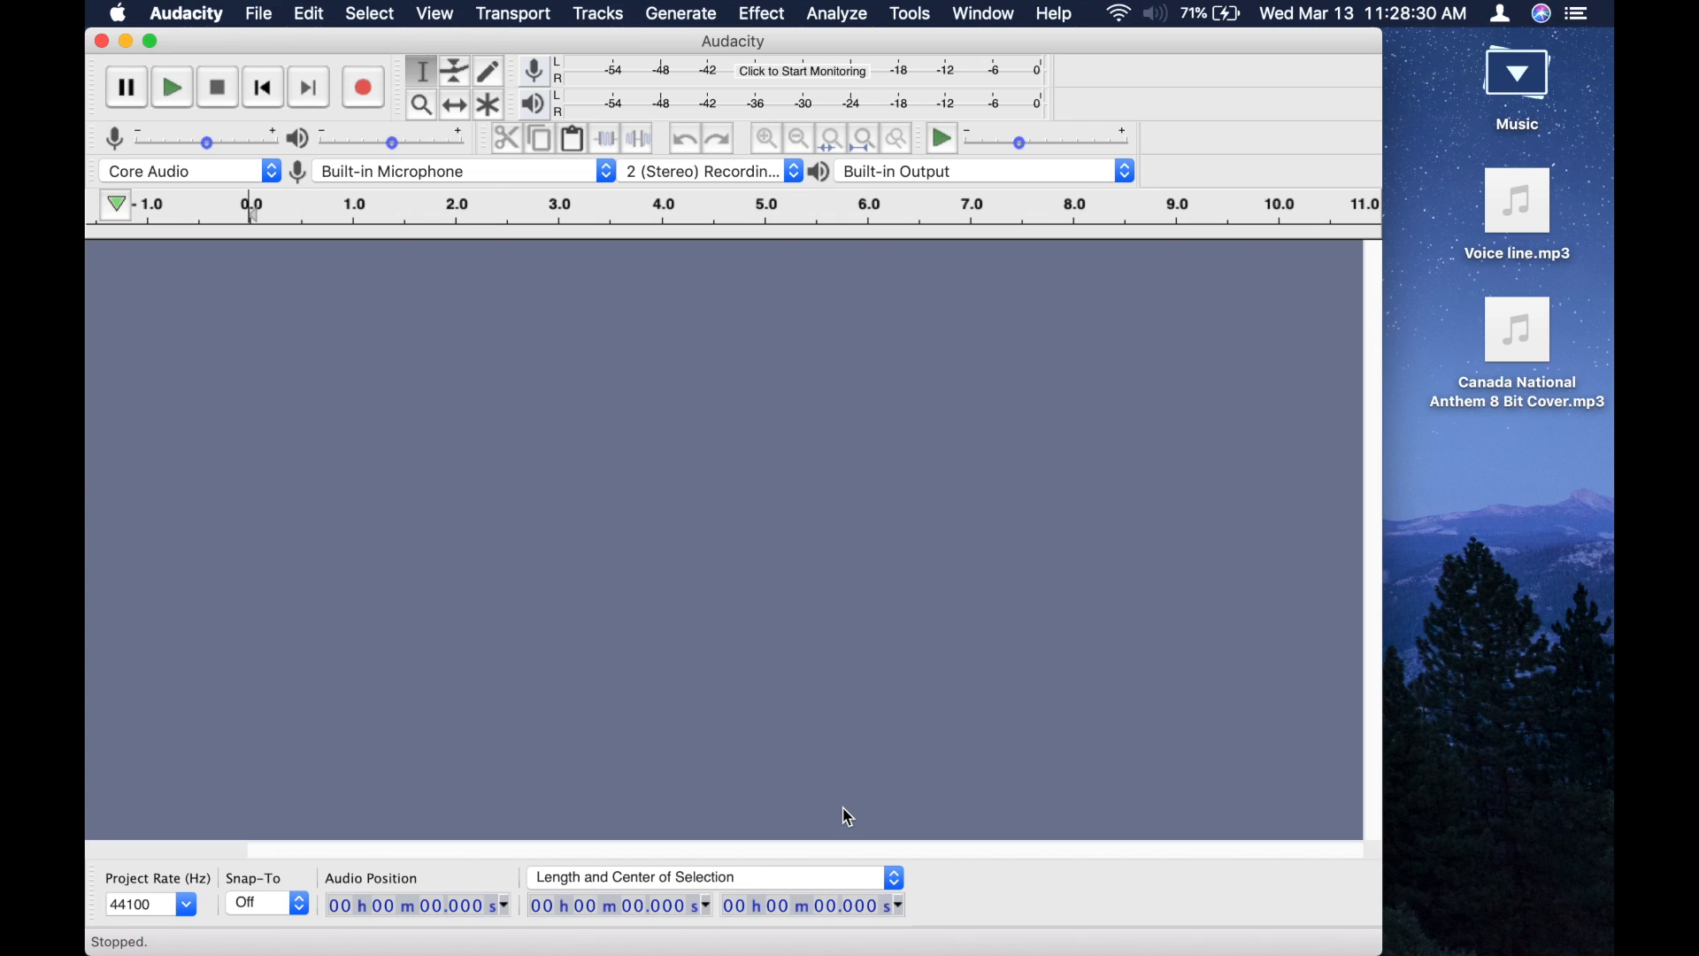
mouse_move(913, 525)
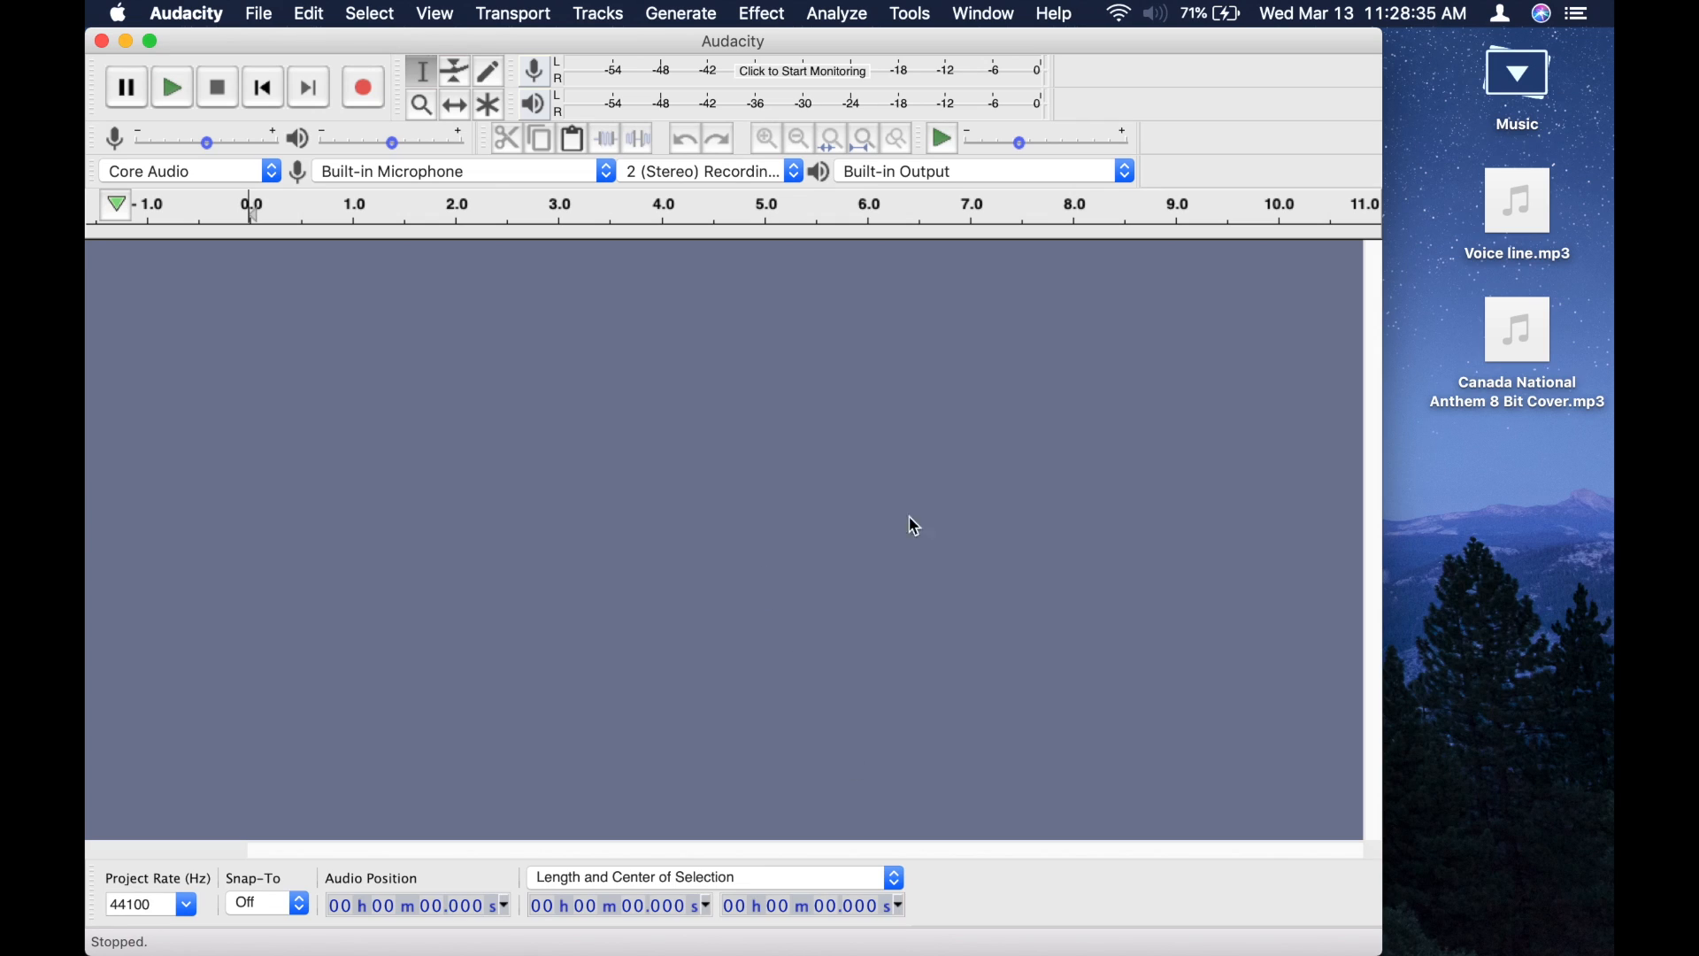
mouse_move(706, 395)
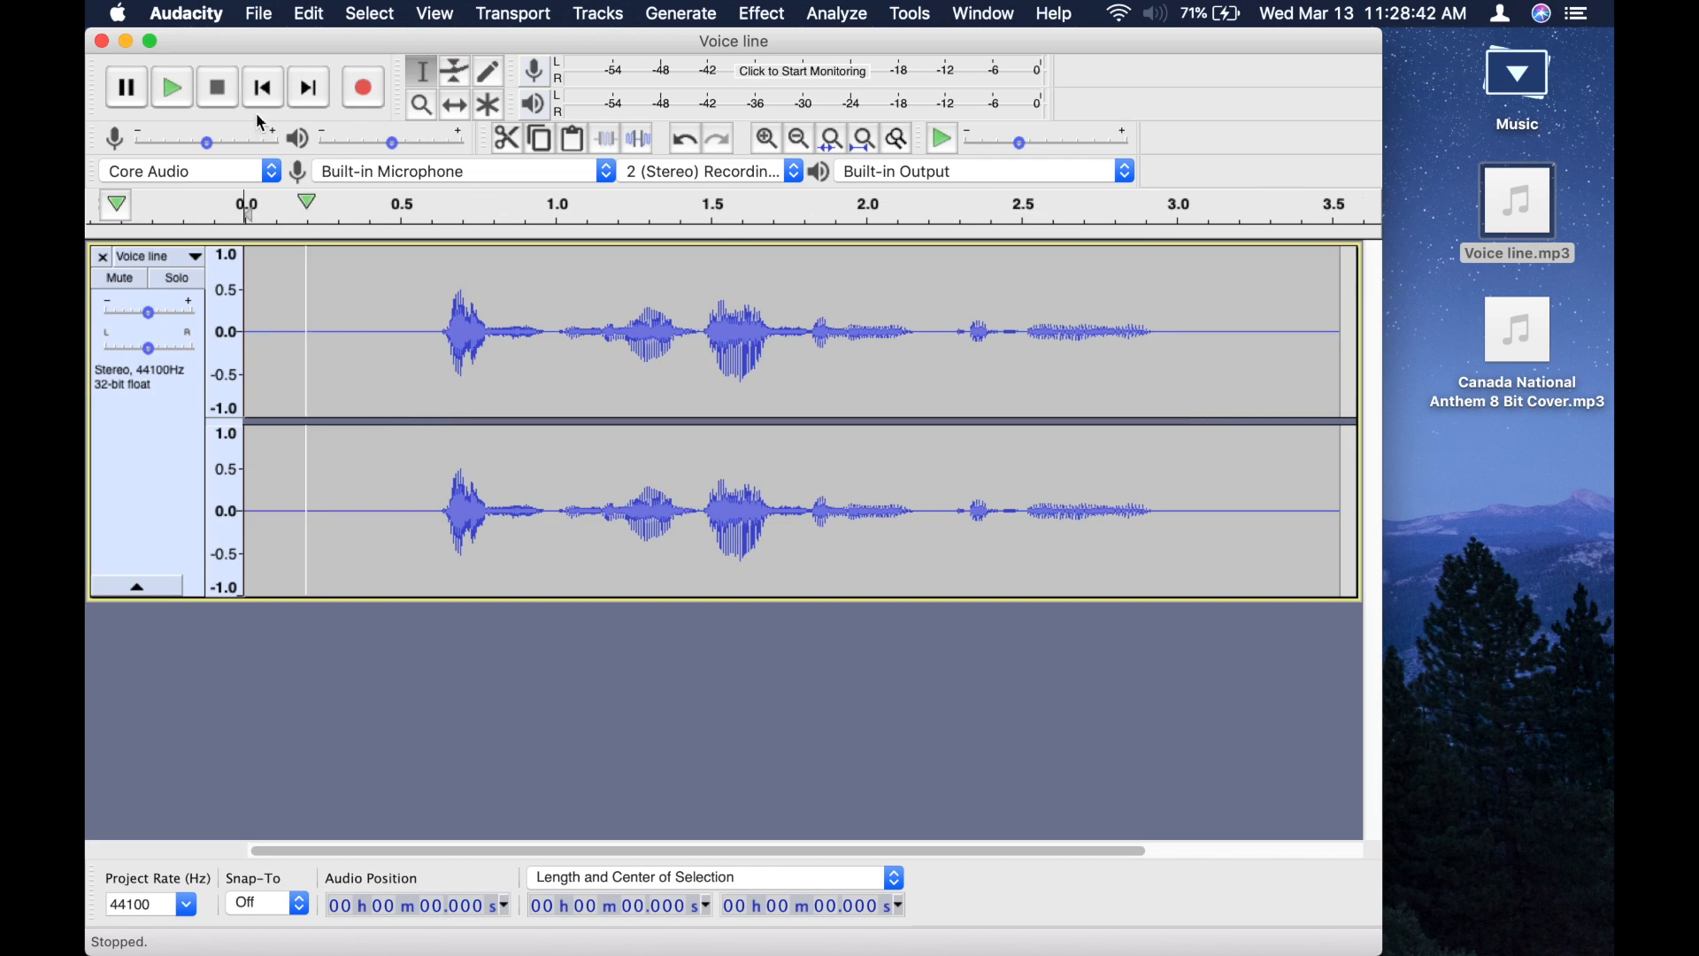
Bring Voice line.mp3 and Canada National Anthem 8 Bit Cover.mp3 into the project as two stereo tracks.
left_click(170, 86)
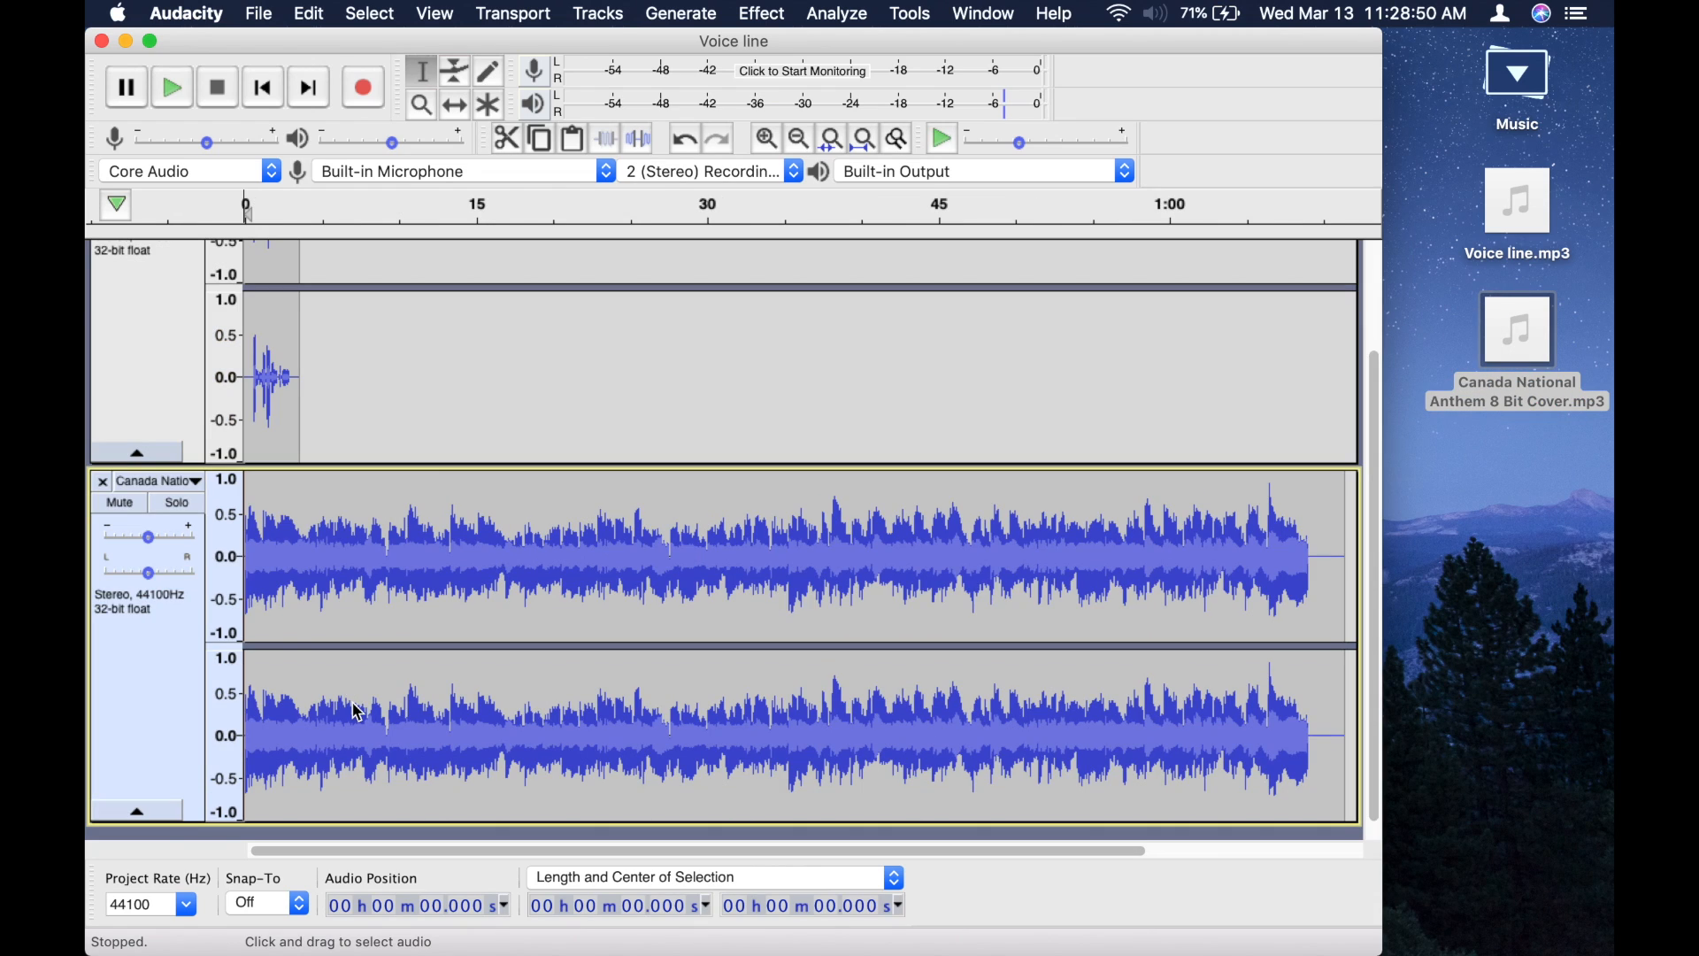
mouse_move(141, 9)
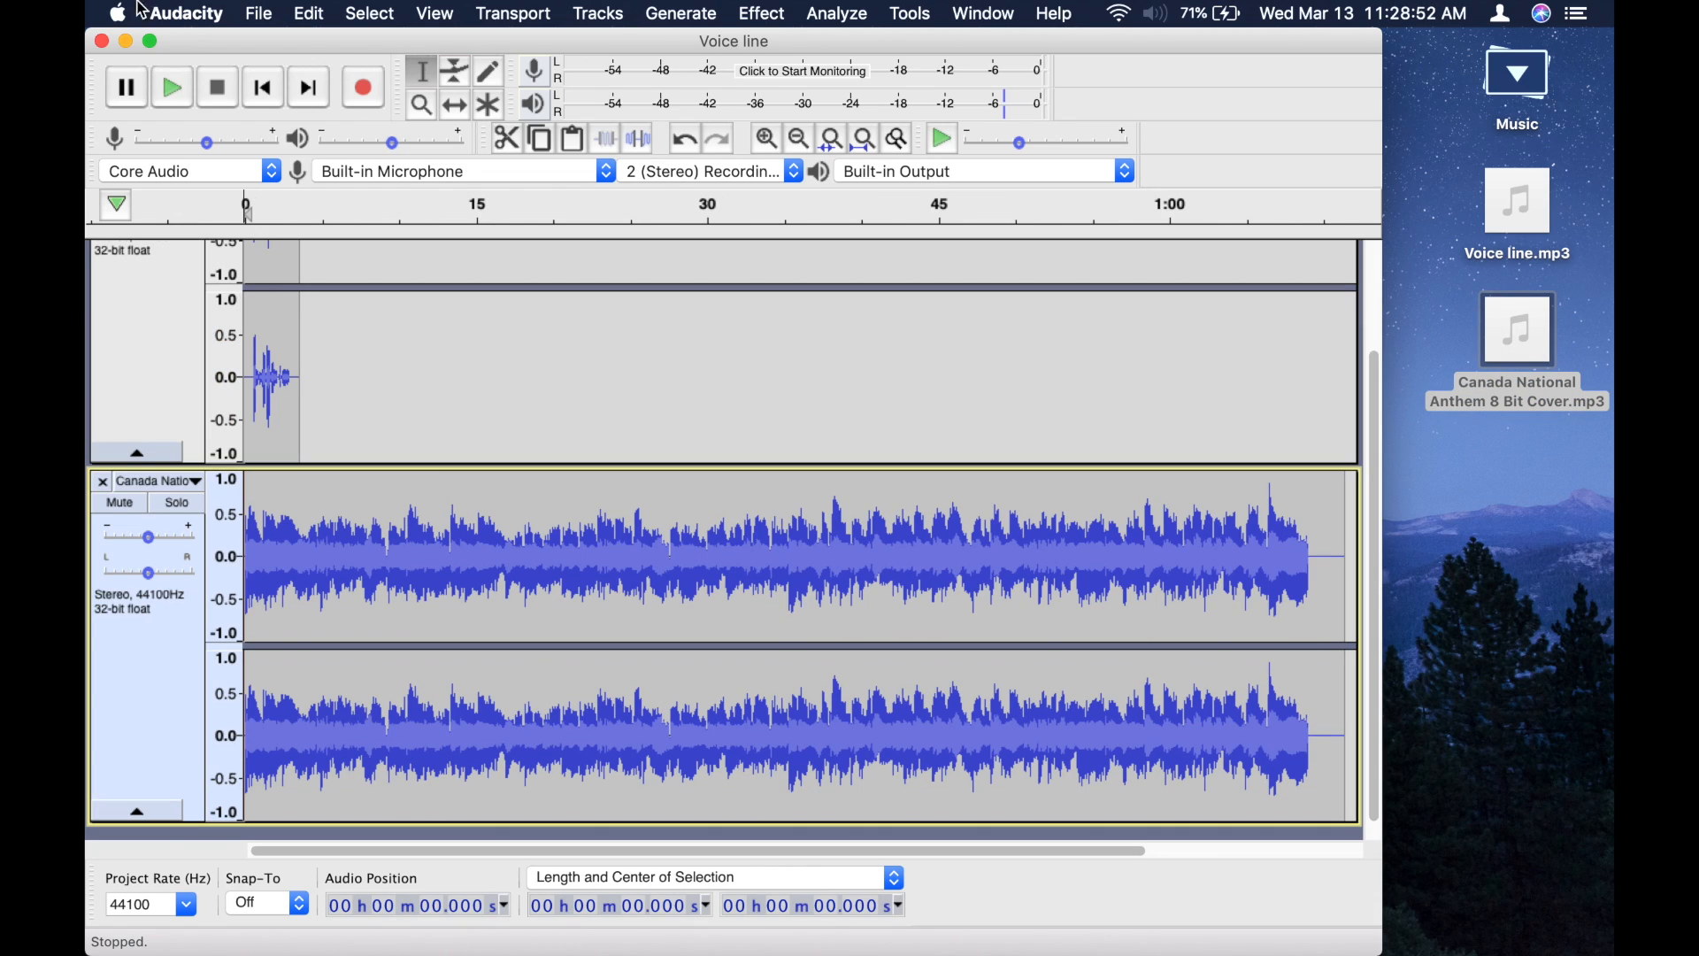
left_click(170, 87)
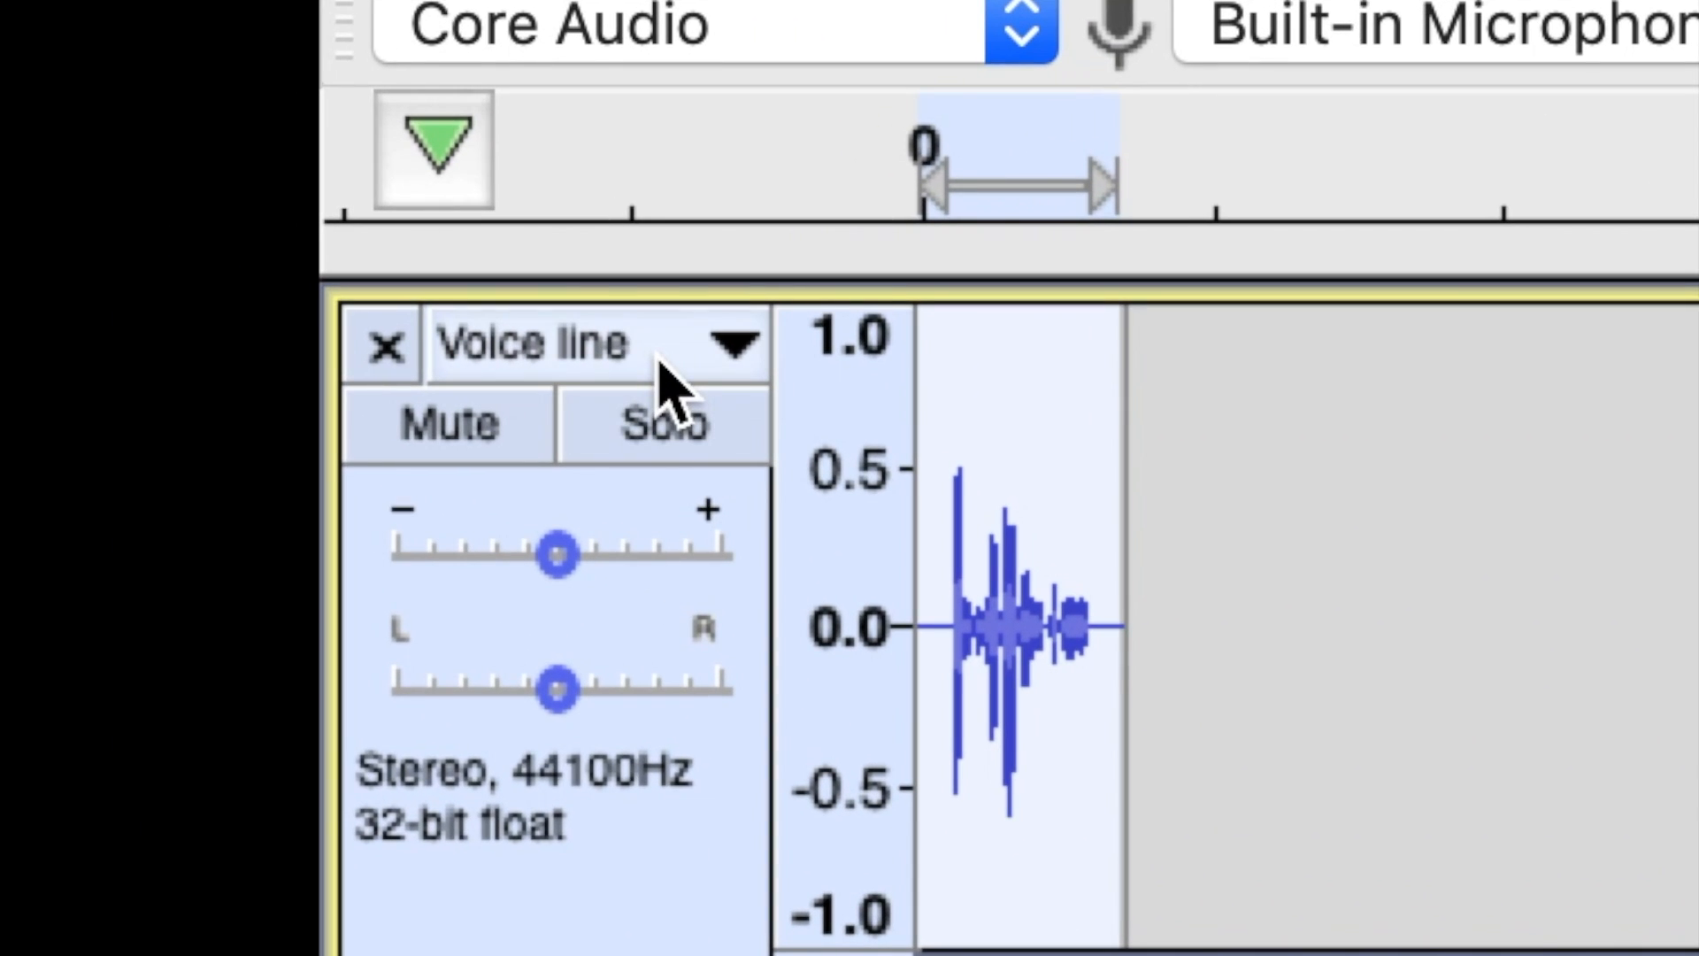
Split the Voice line stereo track into separate left and right channels.
left_click(734, 342)
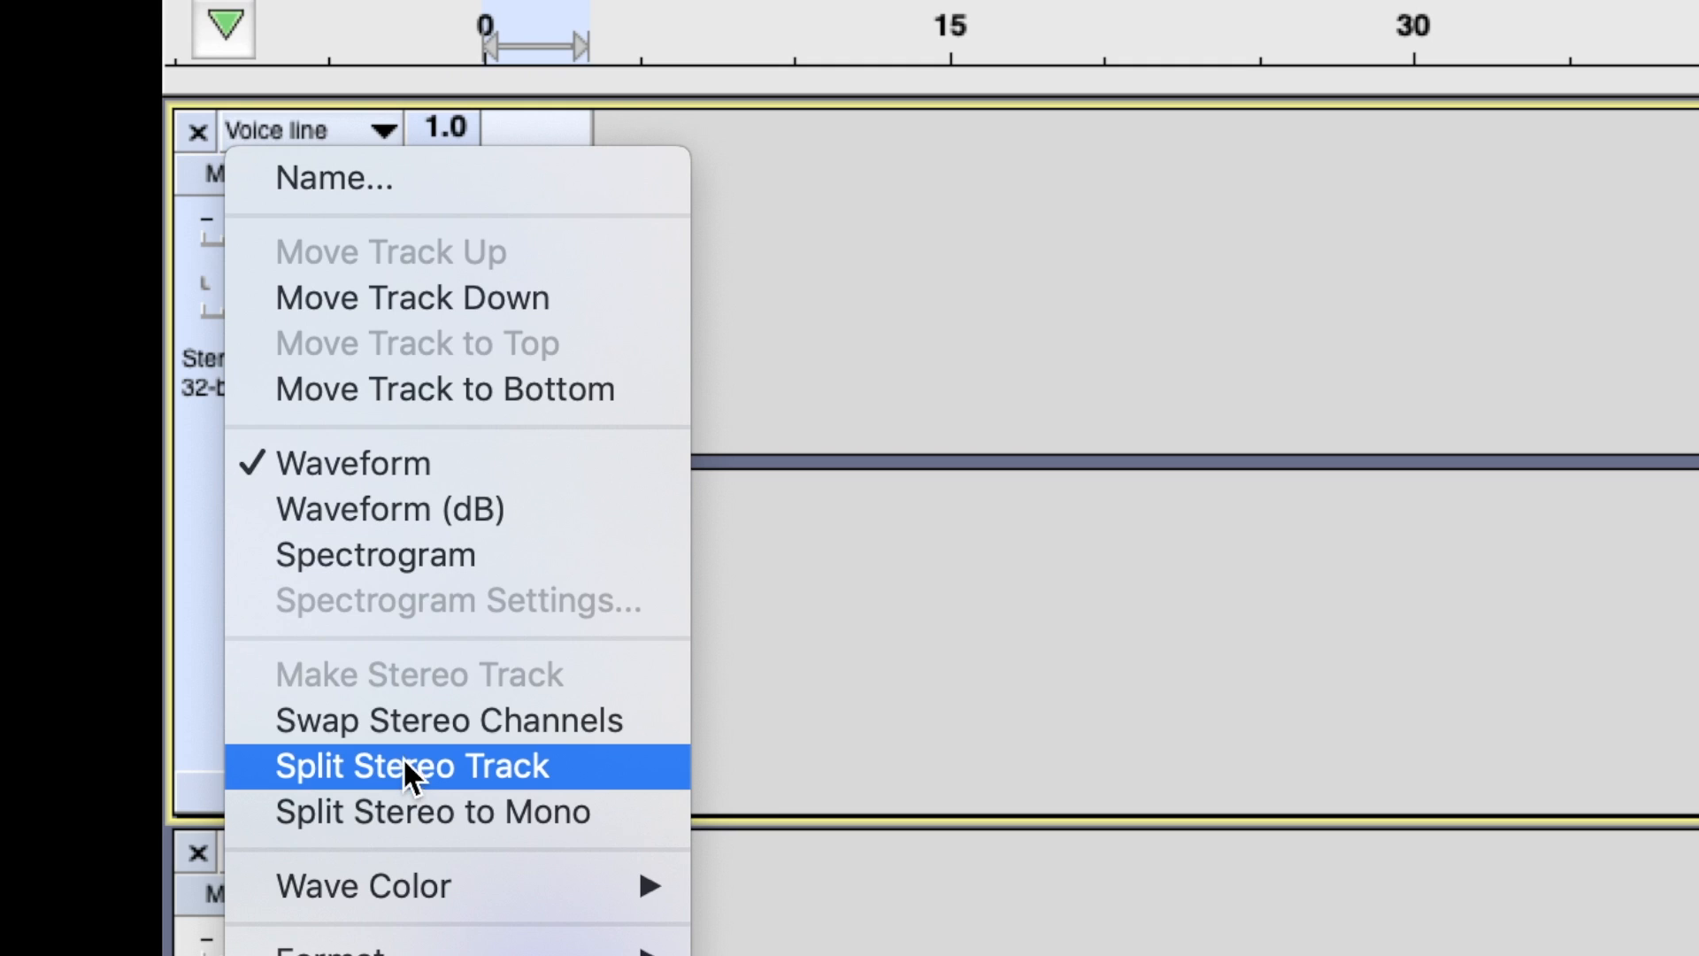
left_click(410, 764)
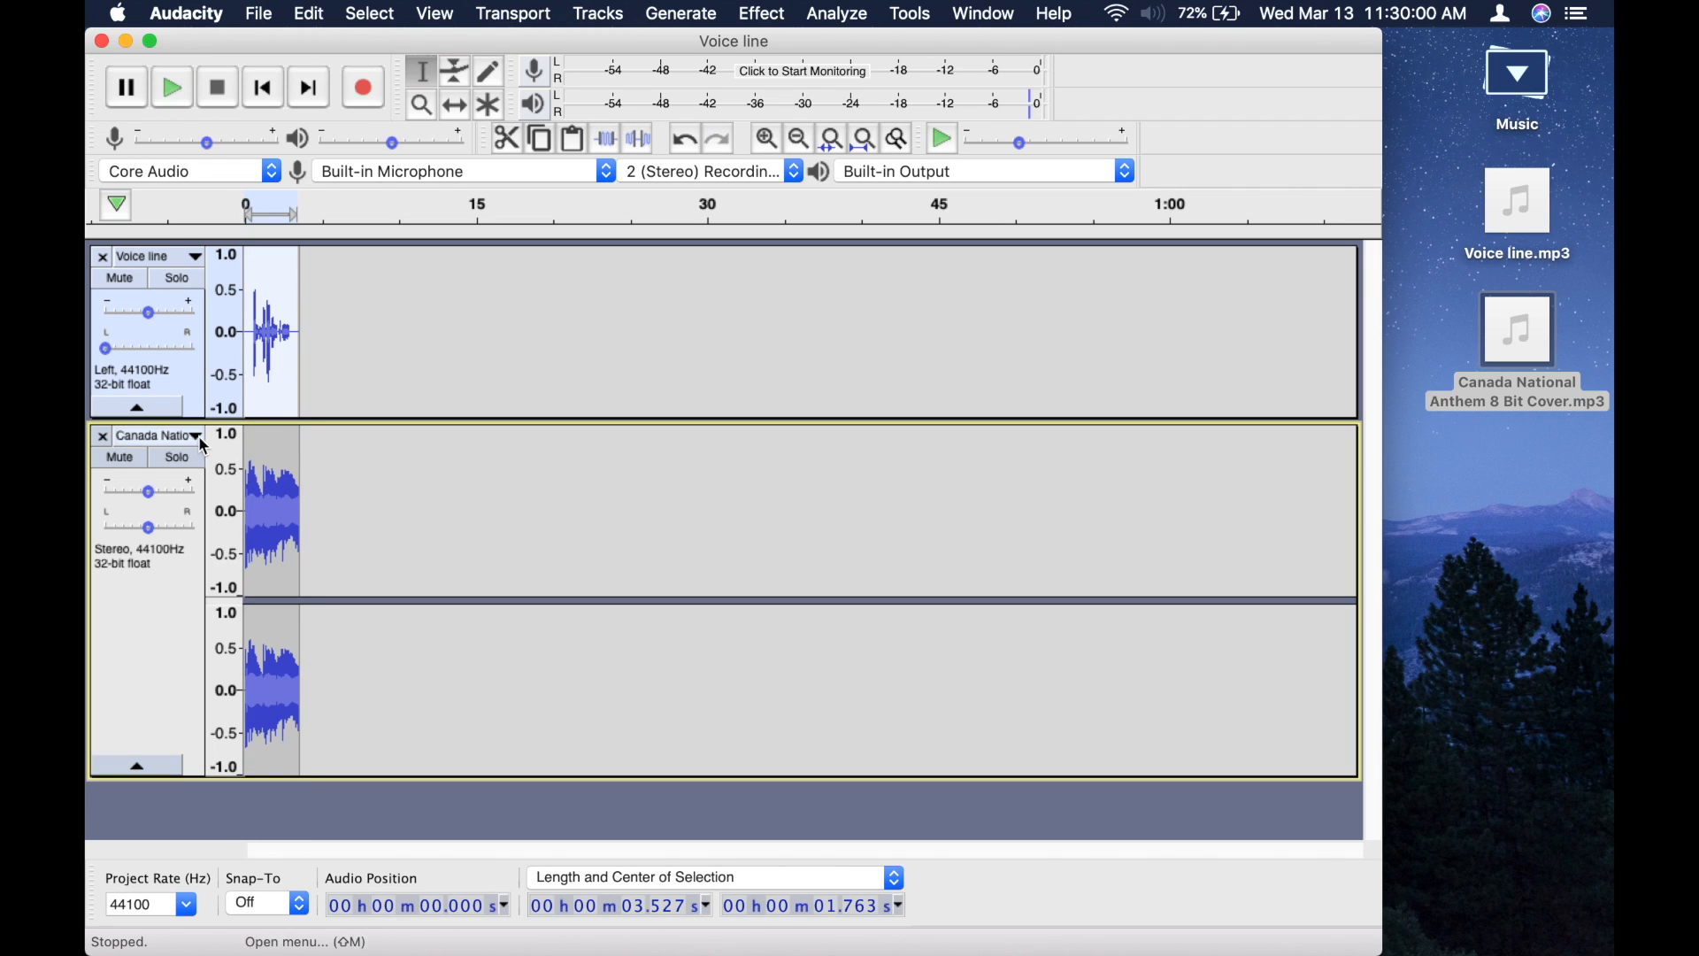
Split the anthem track into channels and remove its right-channel track.
left_click(193, 435)
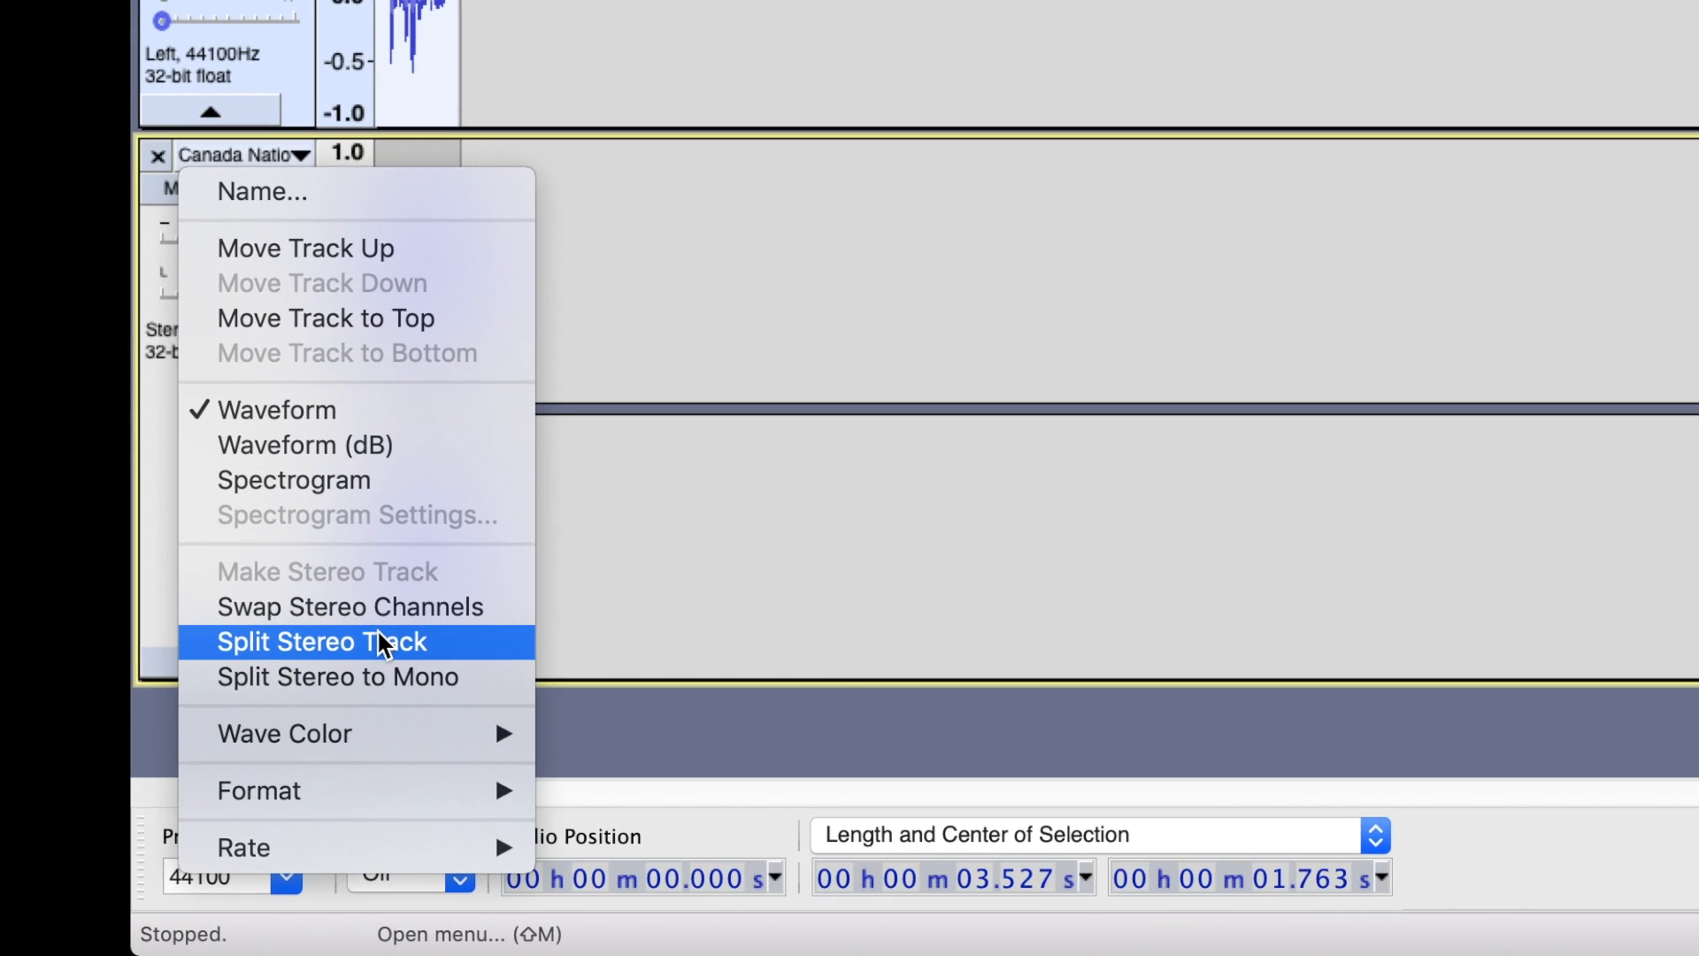
left_click(320, 641)
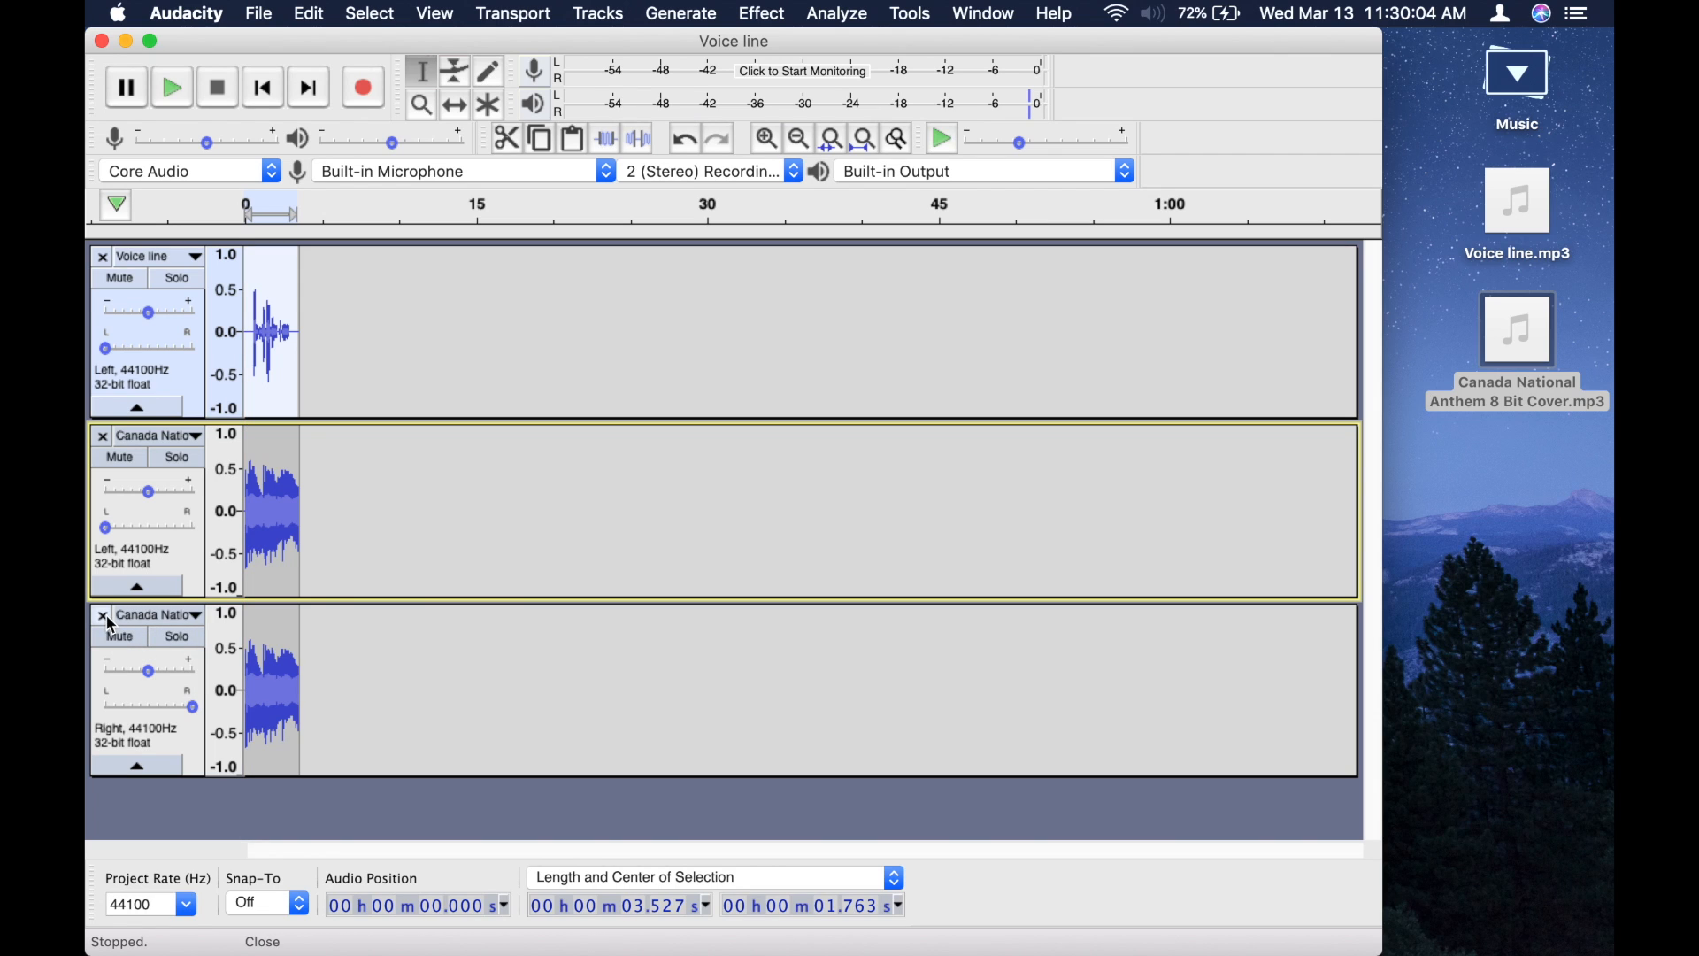
left_click(101, 614)
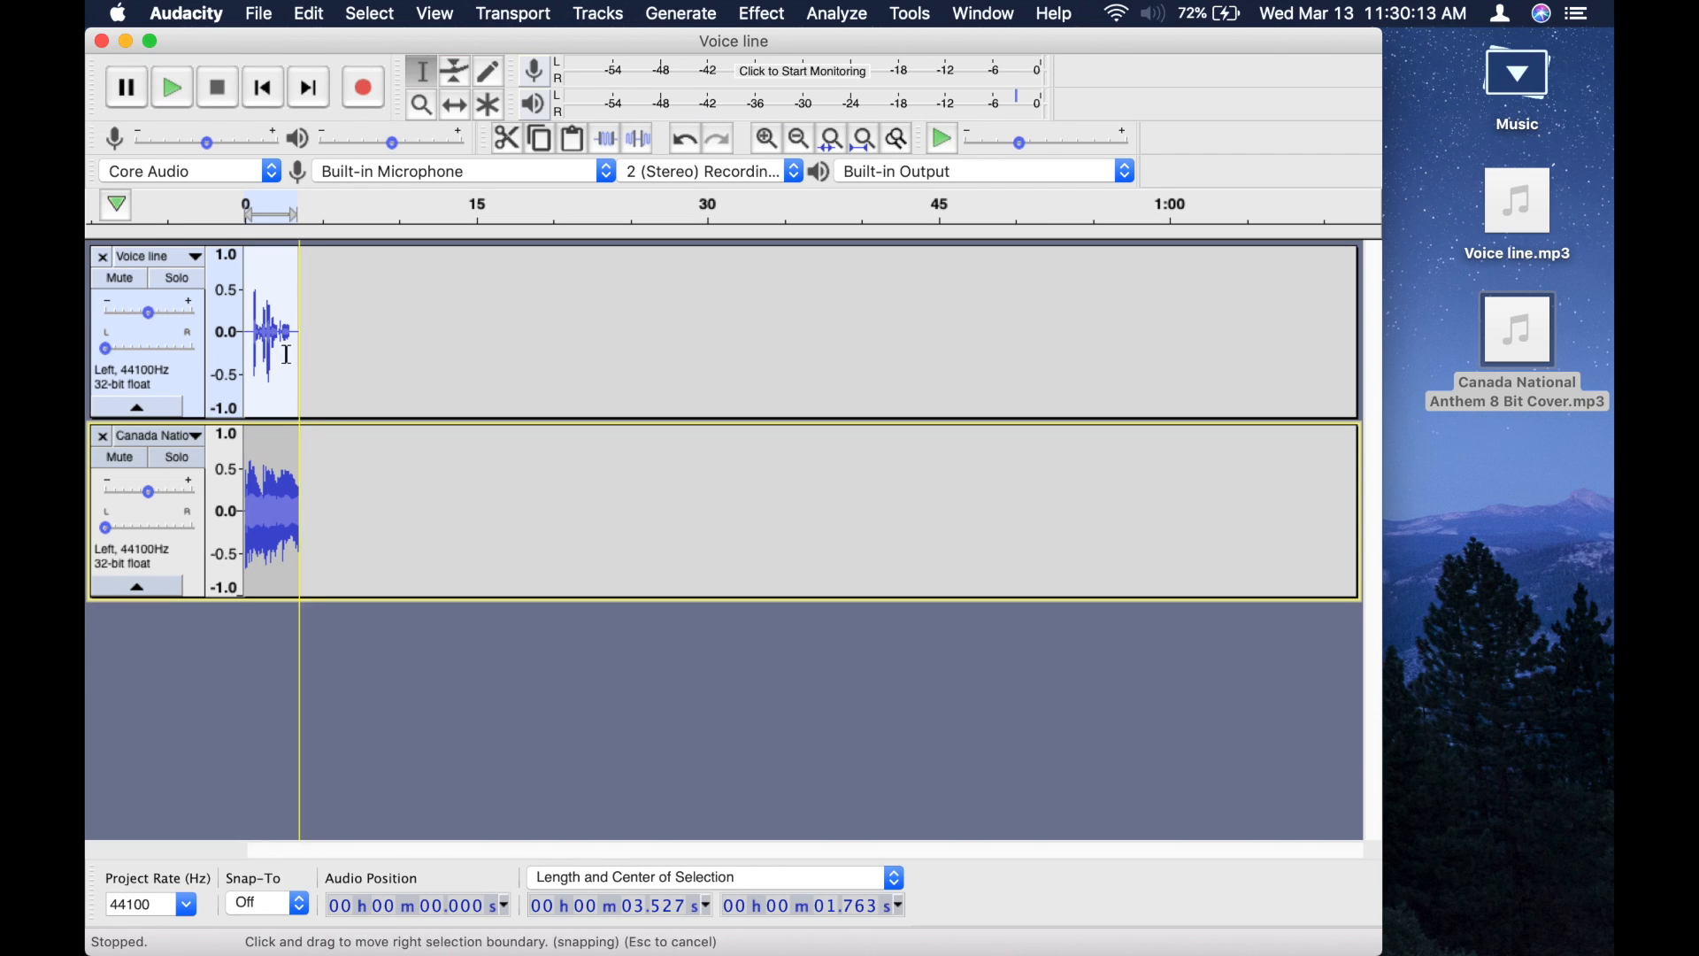
left_click(151, 42)
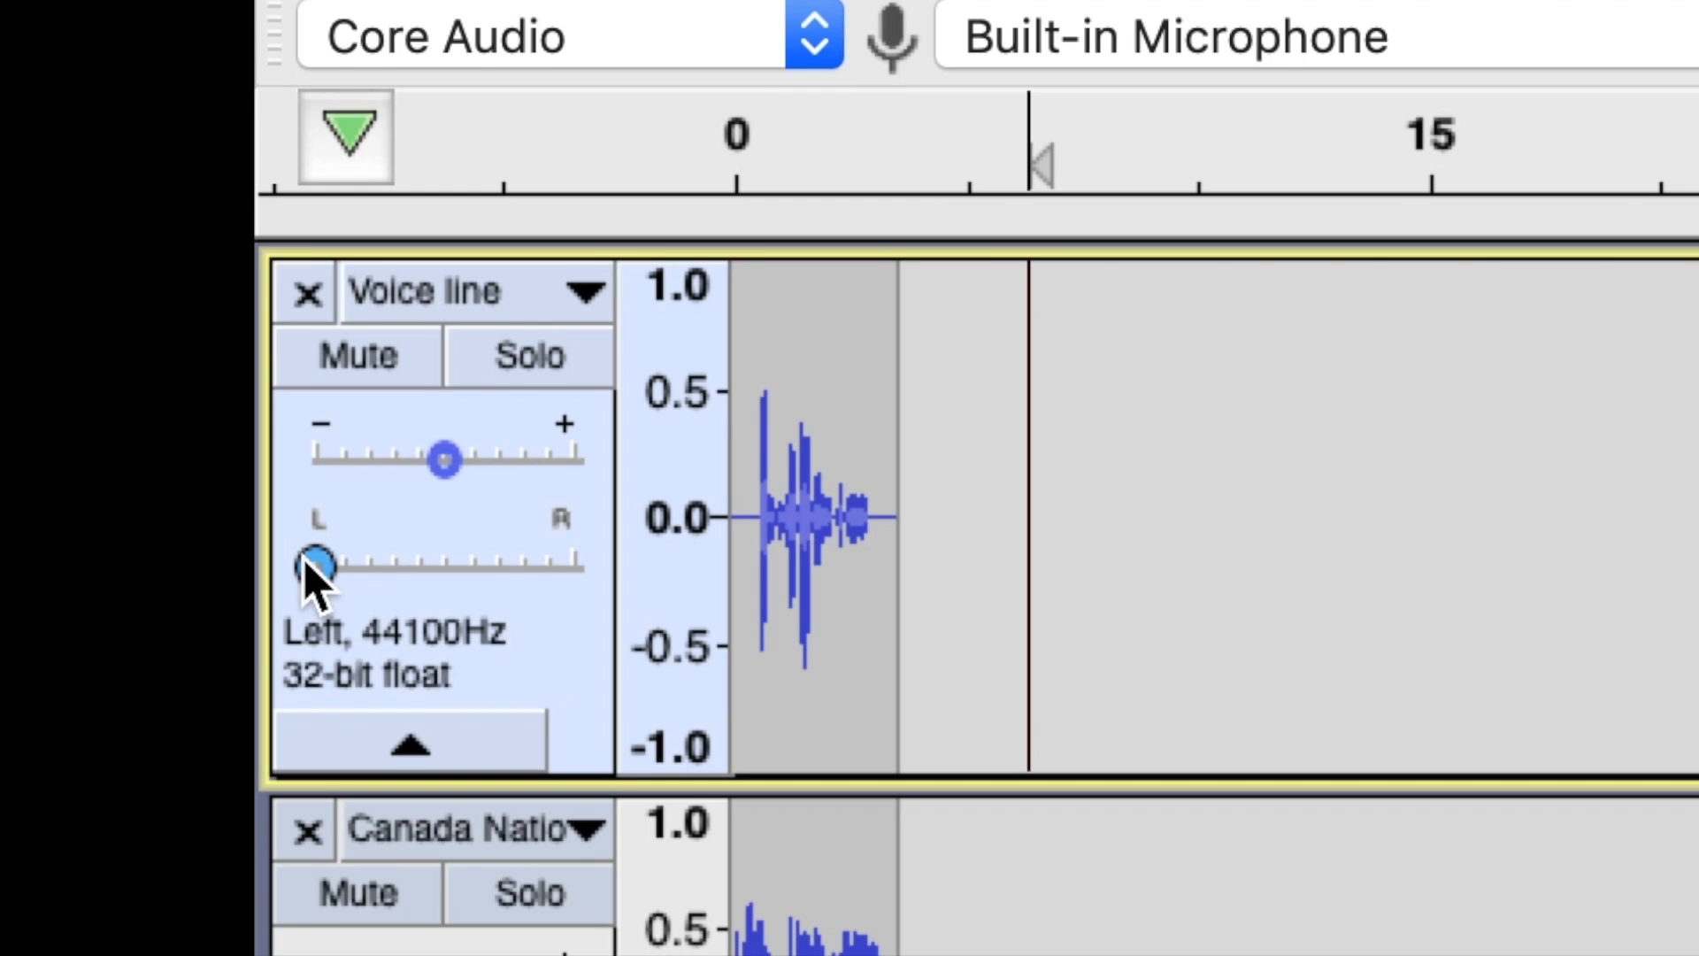
Pan the voice line fully left and louder, the anthem fully right and quieter.
scroll("down", 3)
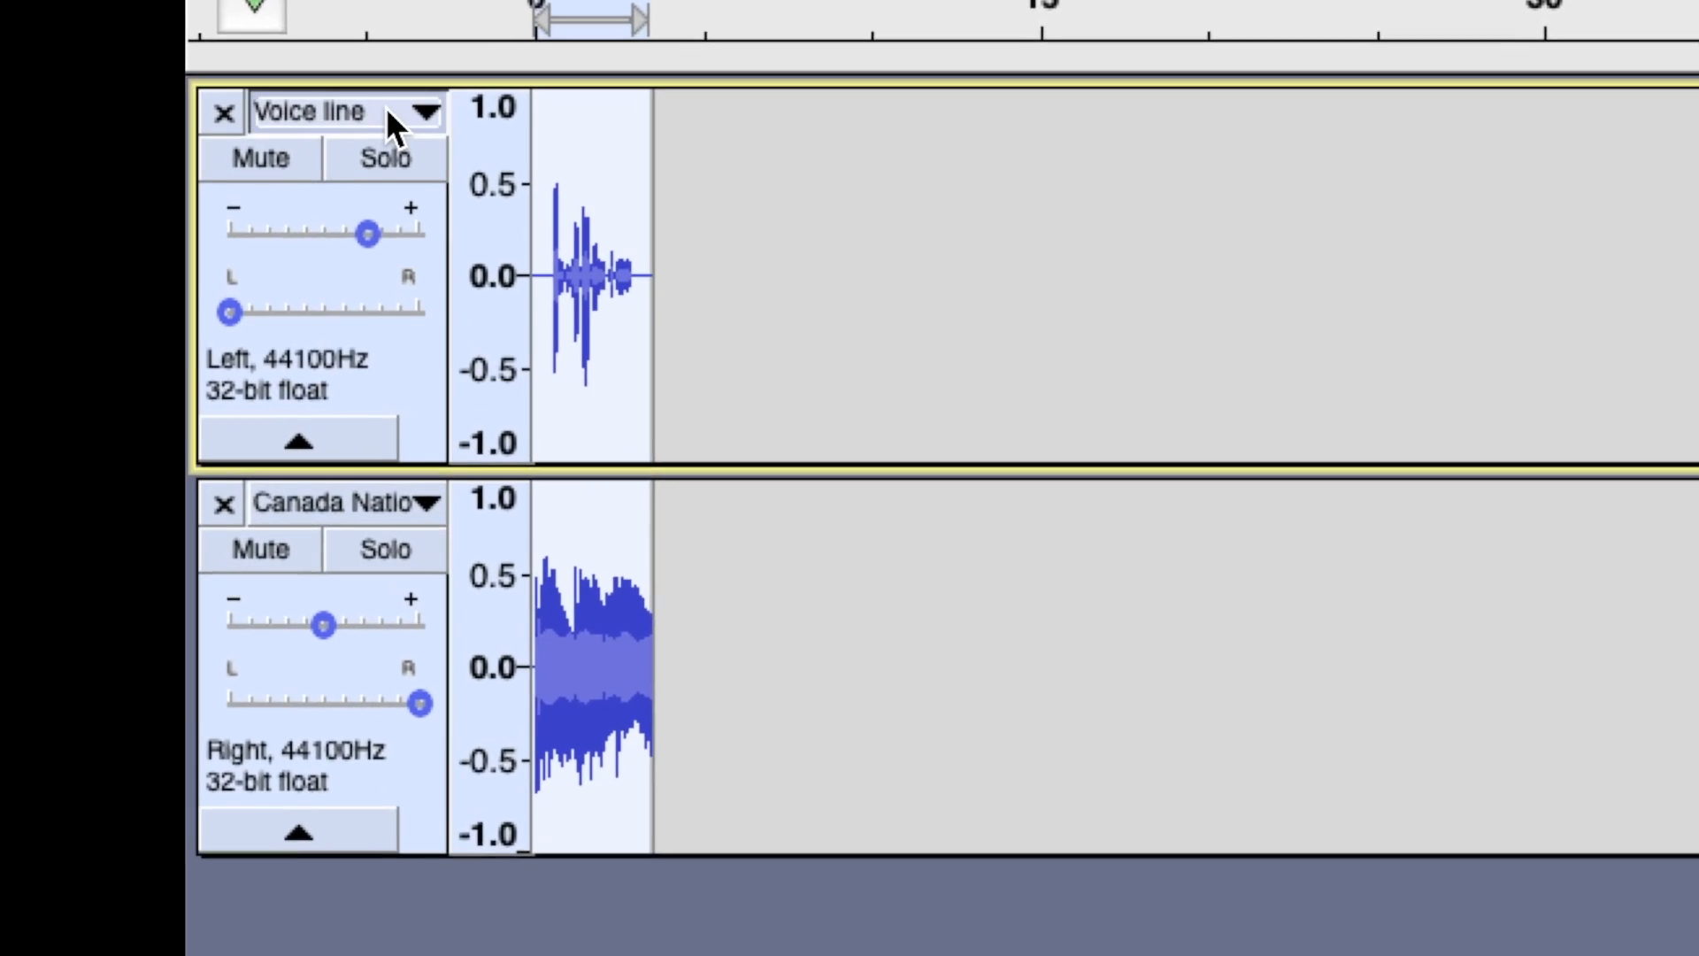
left_click(426, 111)
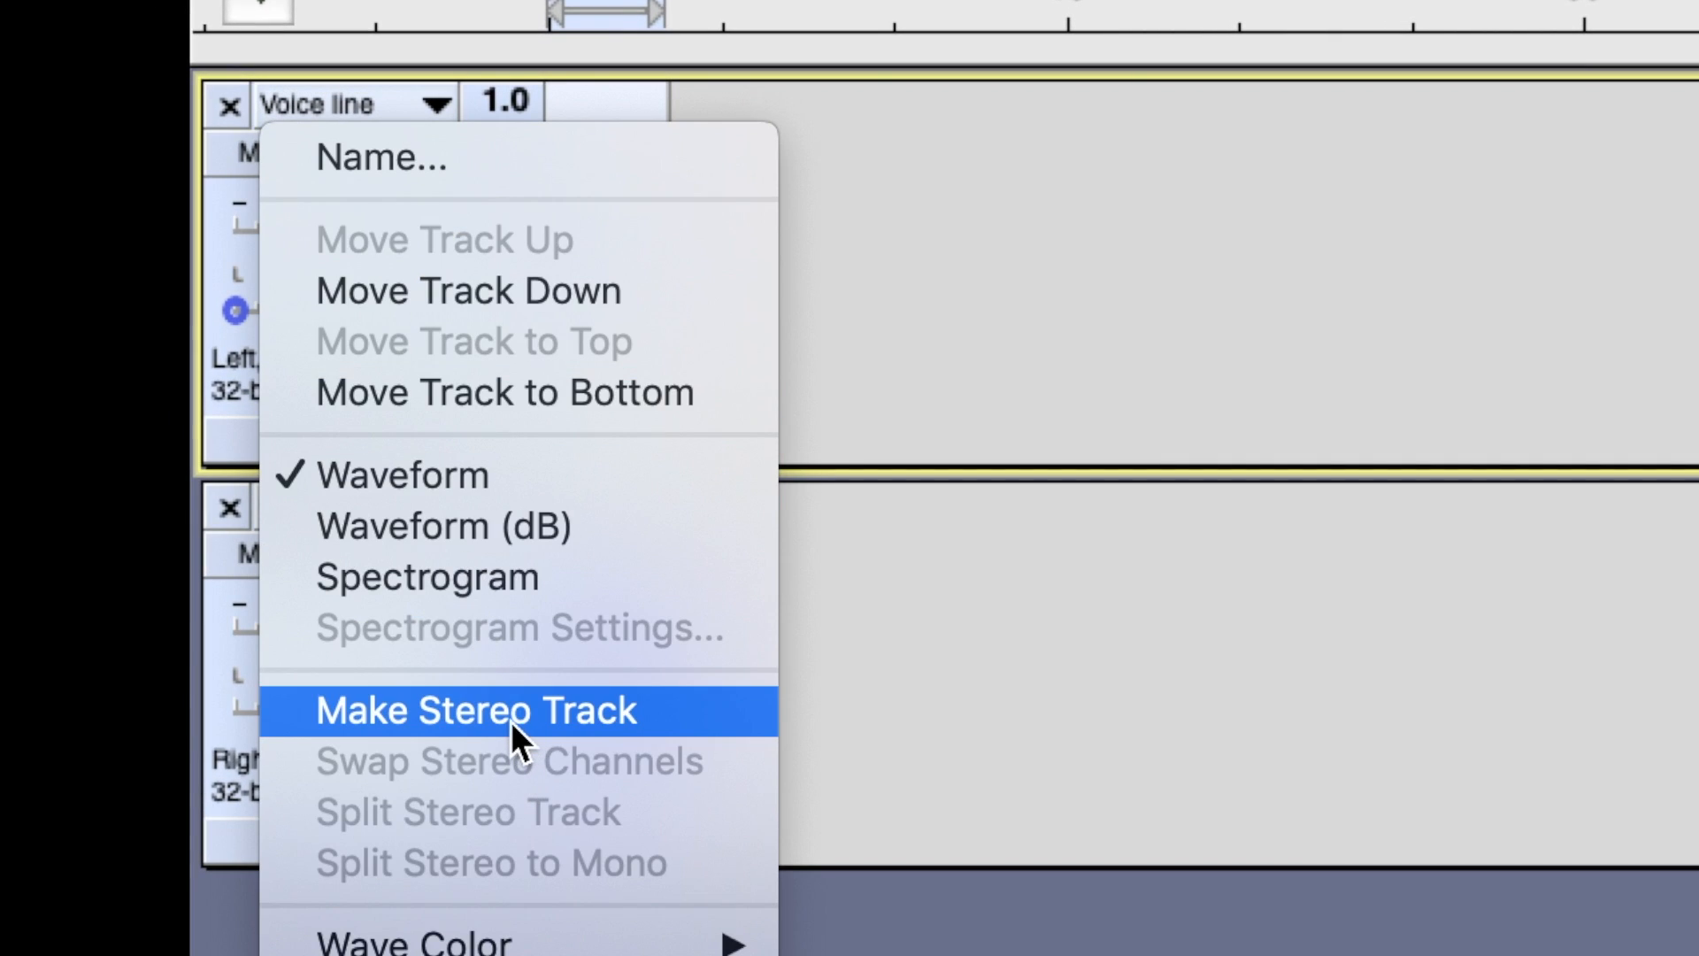
left_click(474, 710)
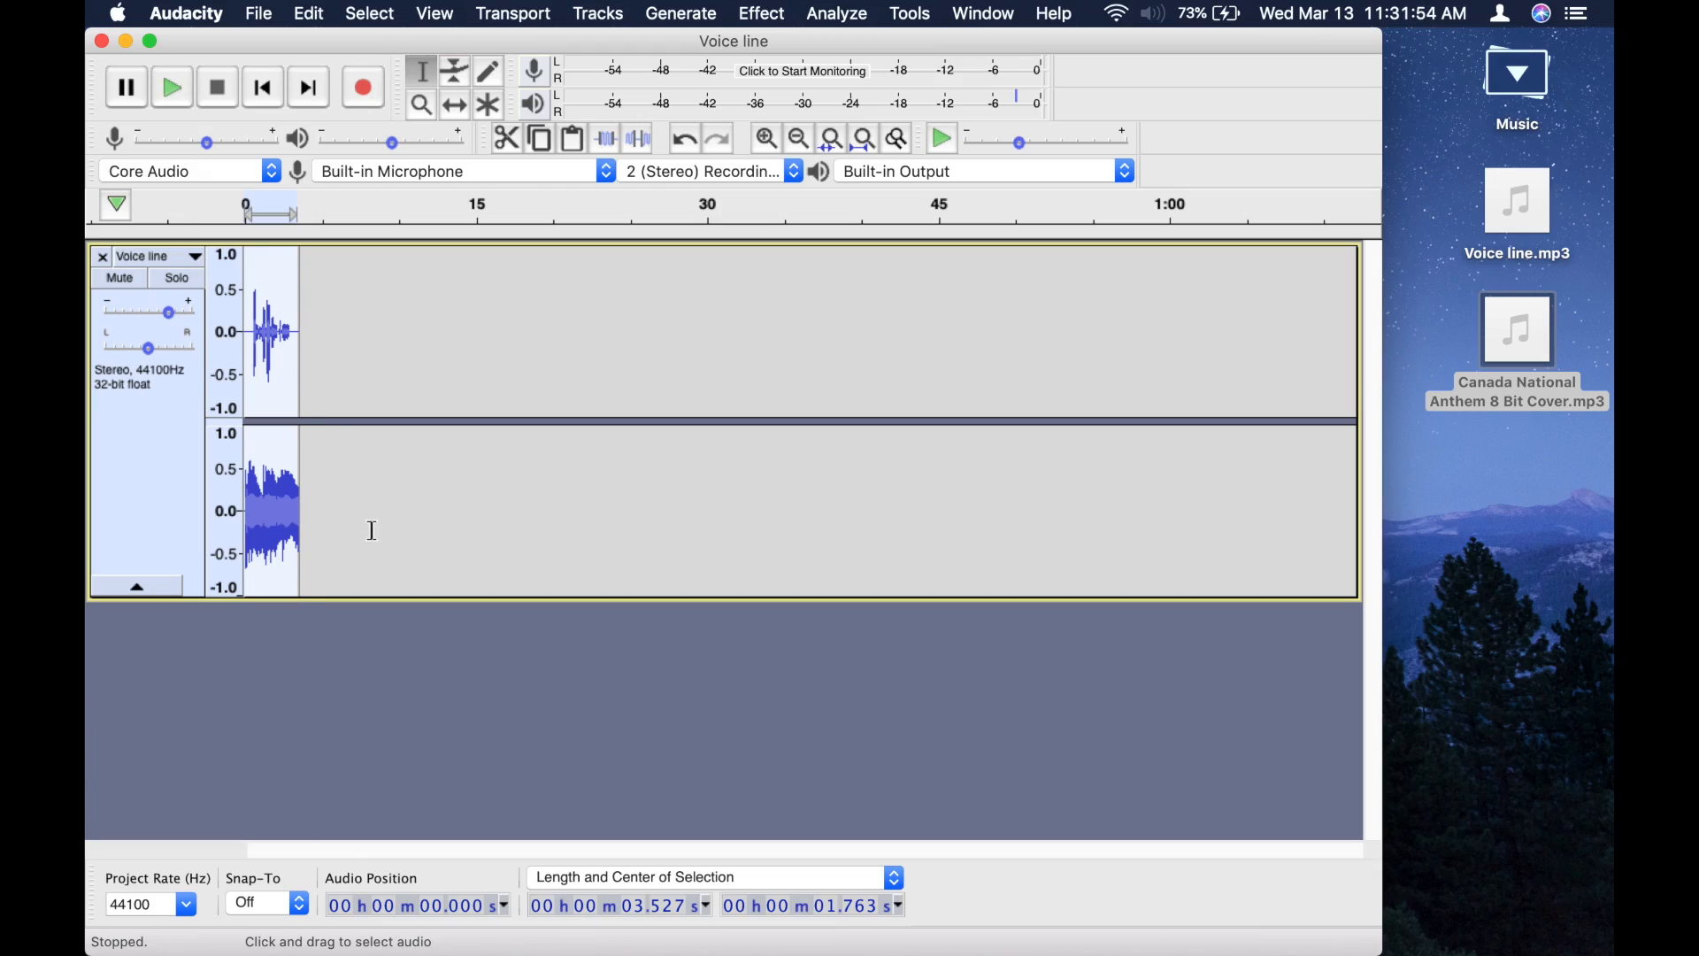
left_click(761, 13)
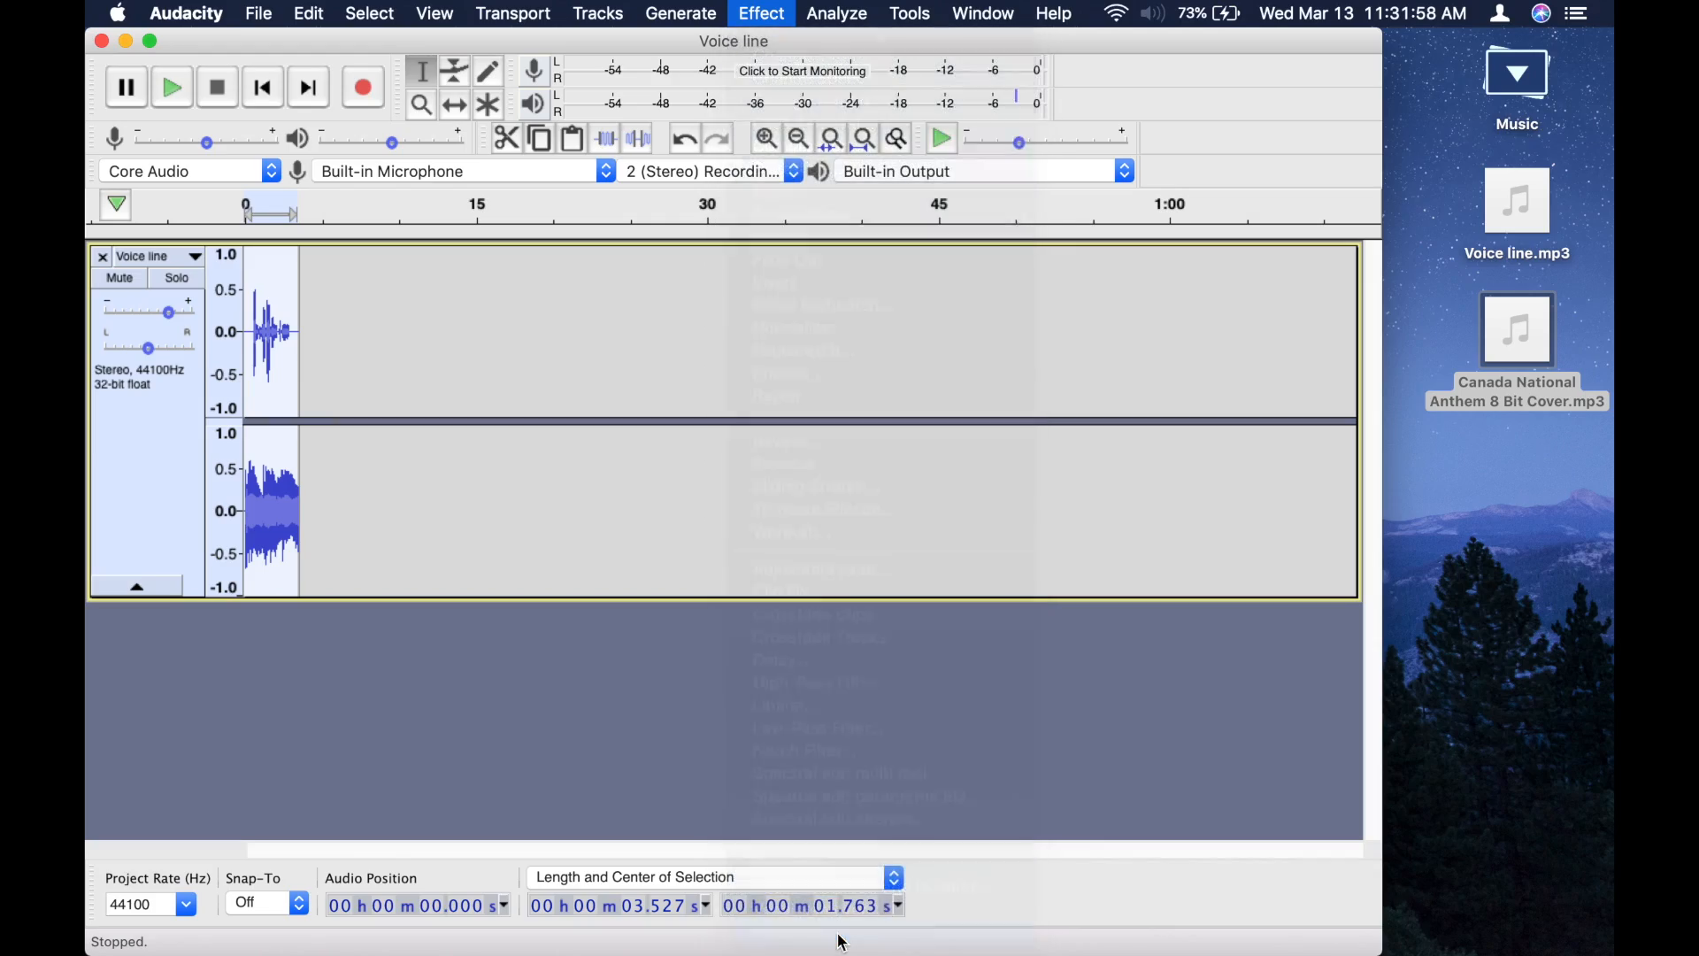
left_click(760, 13)
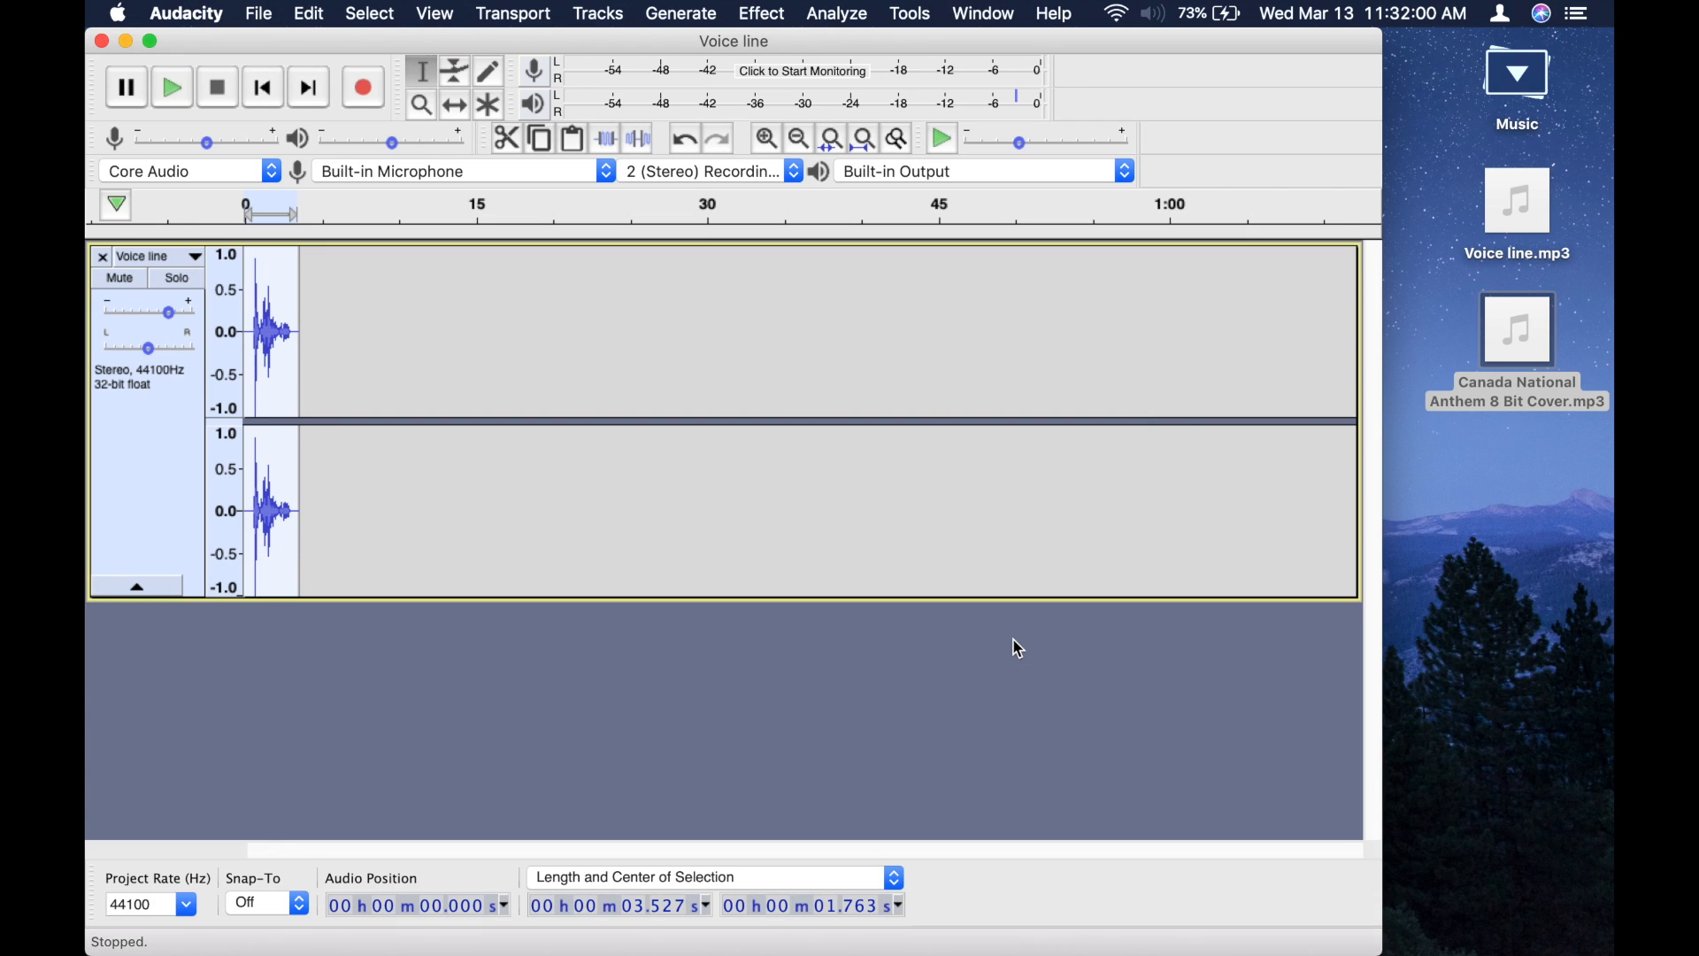
left_click(170, 87)
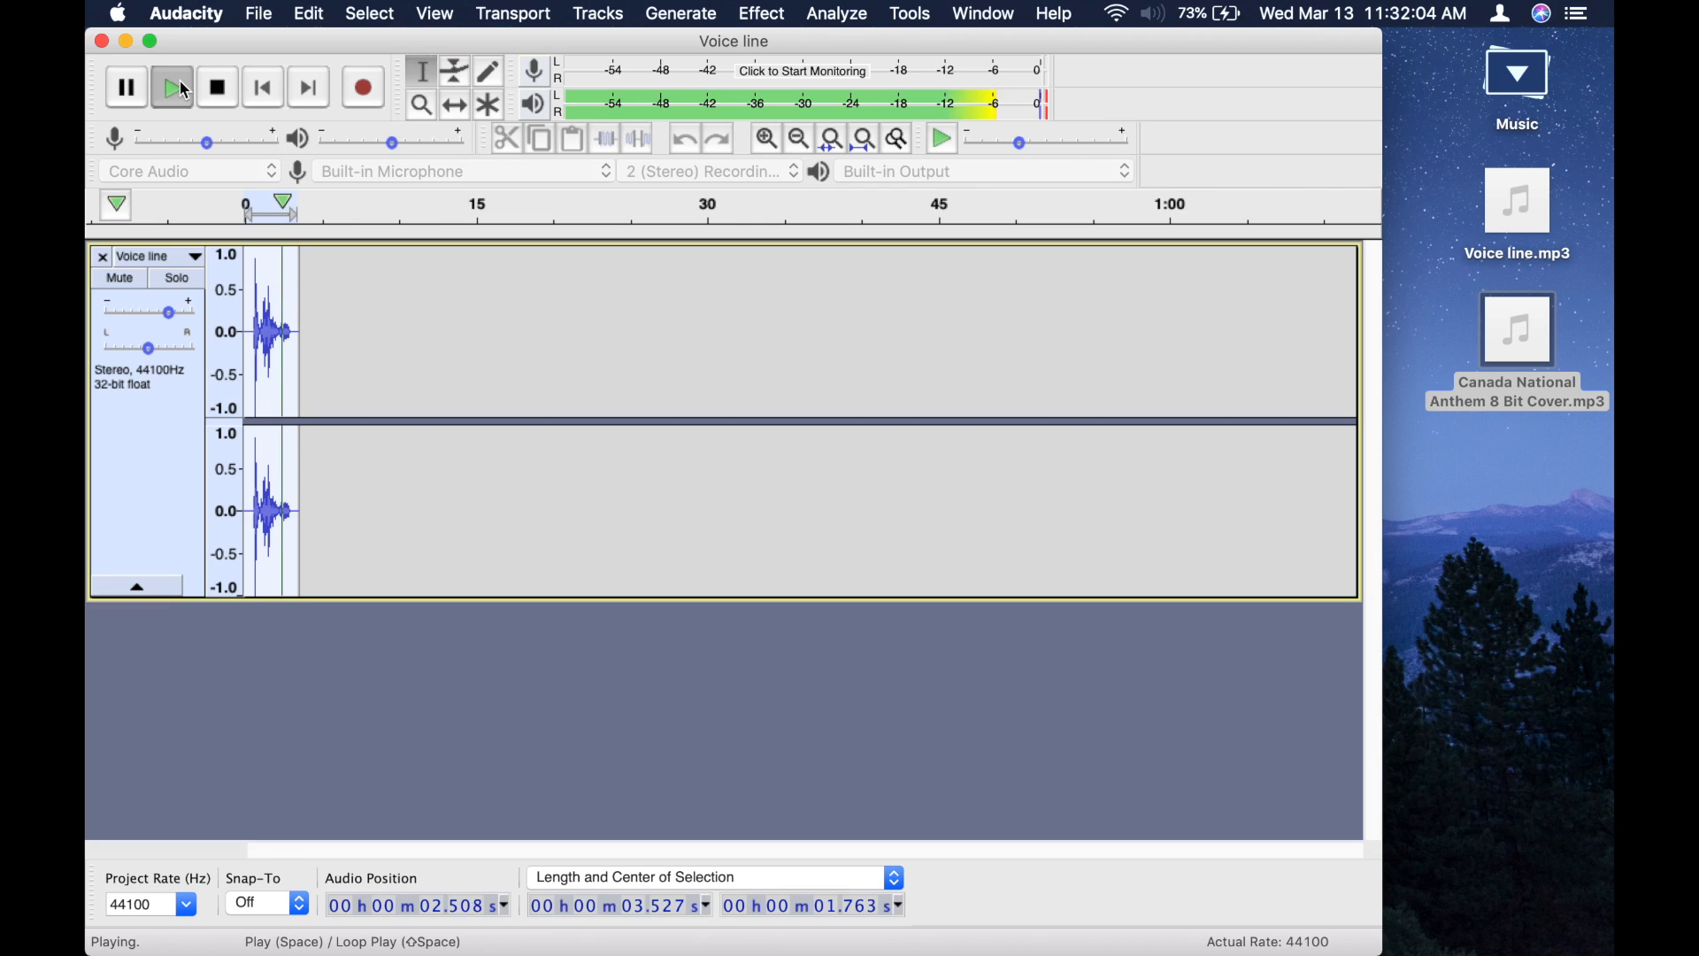
left_click(216, 86)
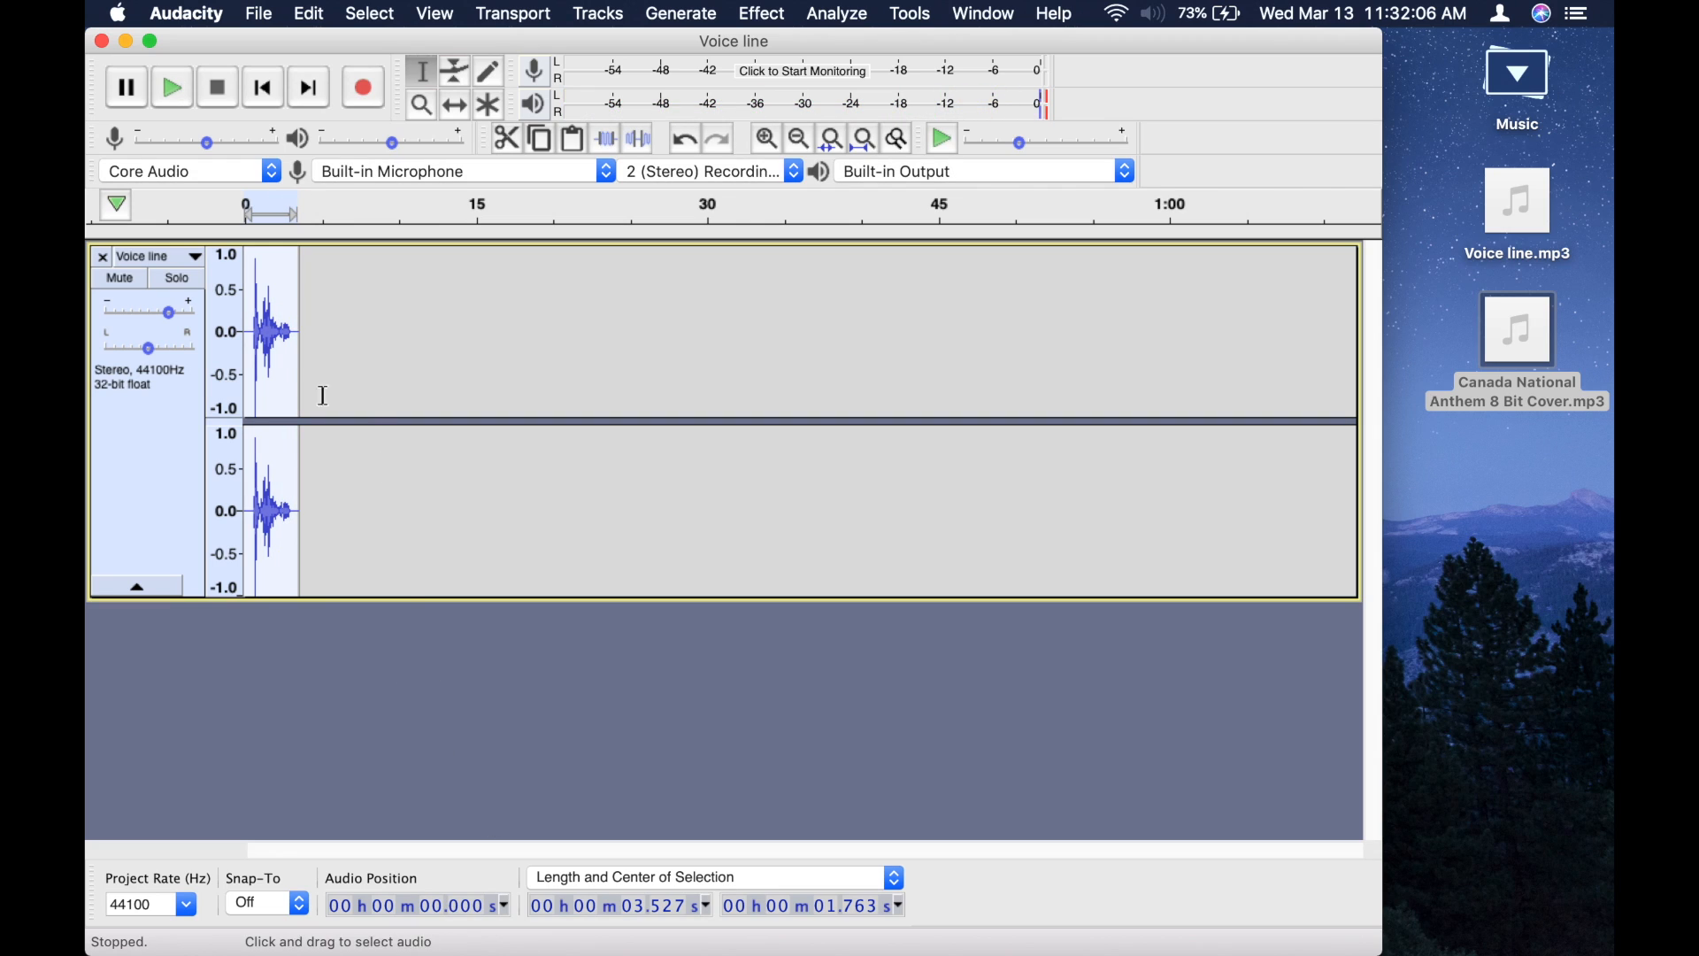
mouse_move(470, 453)
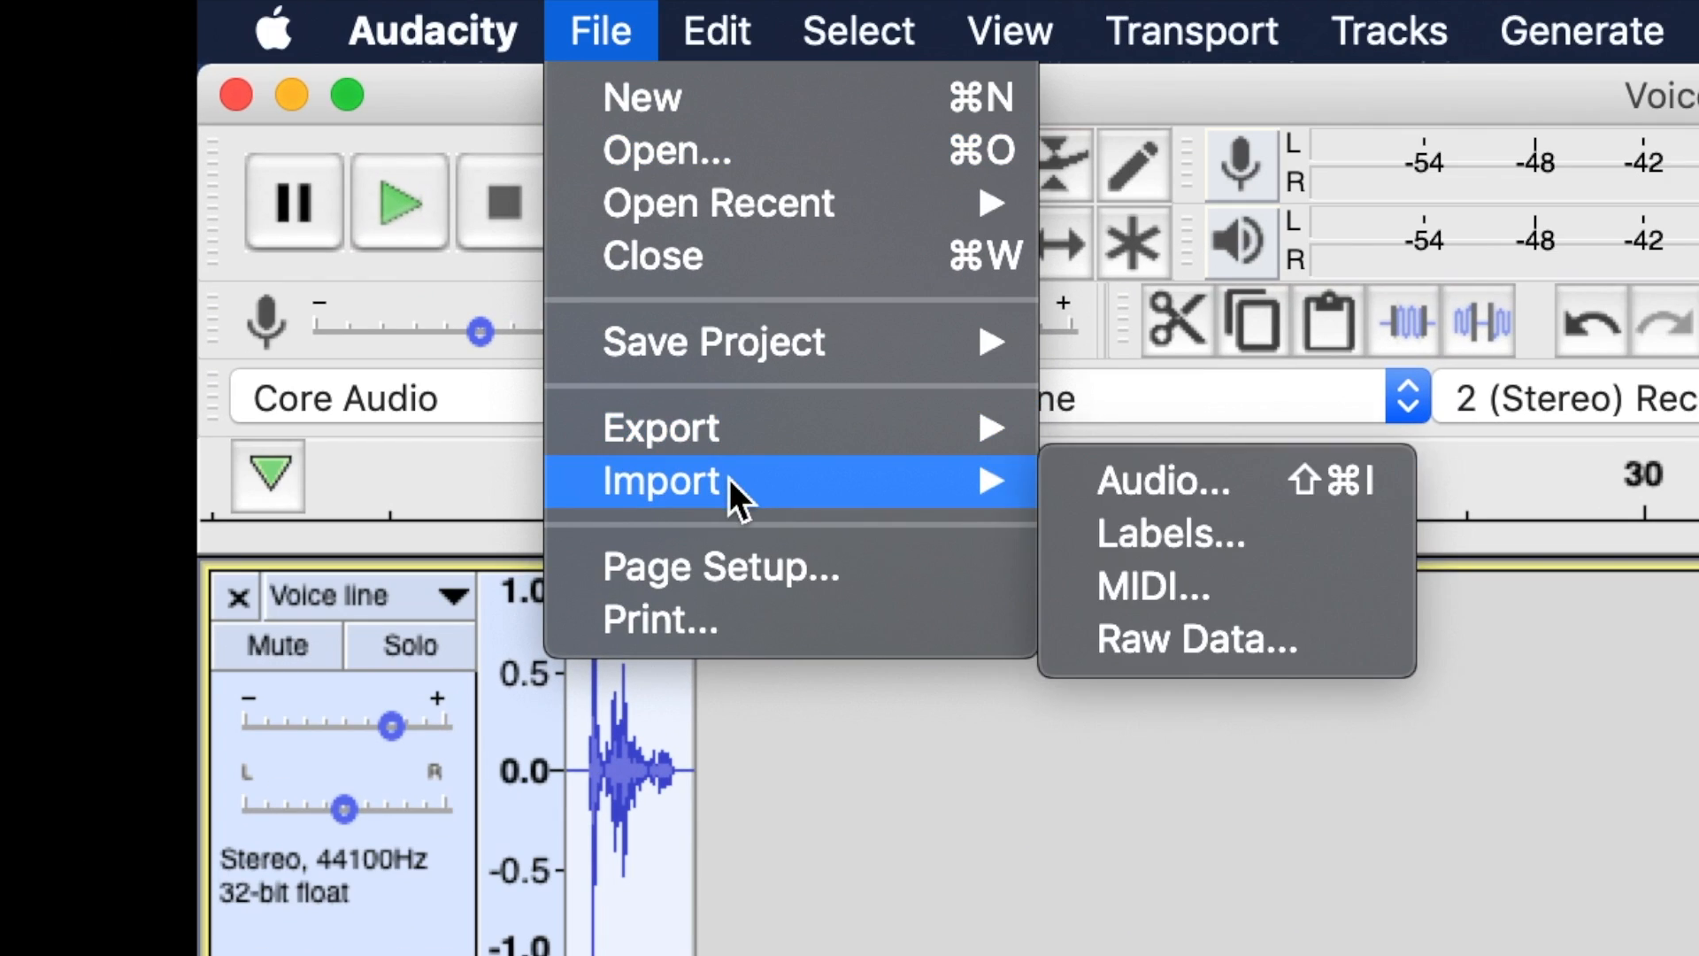
mouse_move(660, 427)
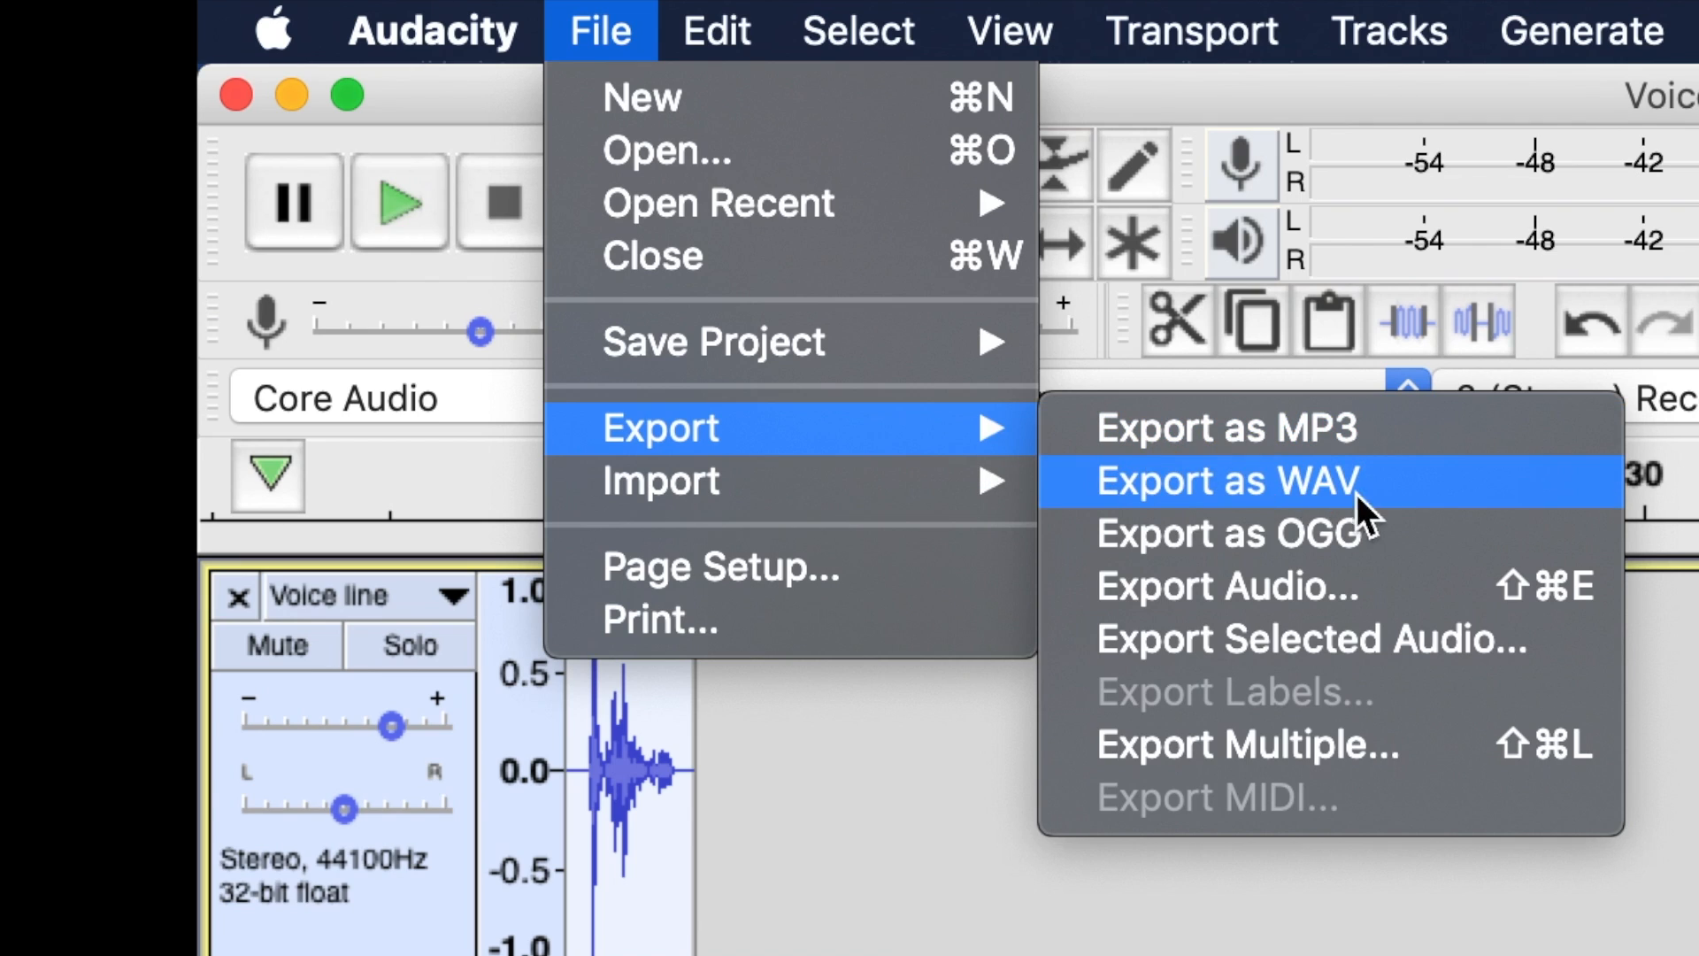
mouse_move(1192, 455)
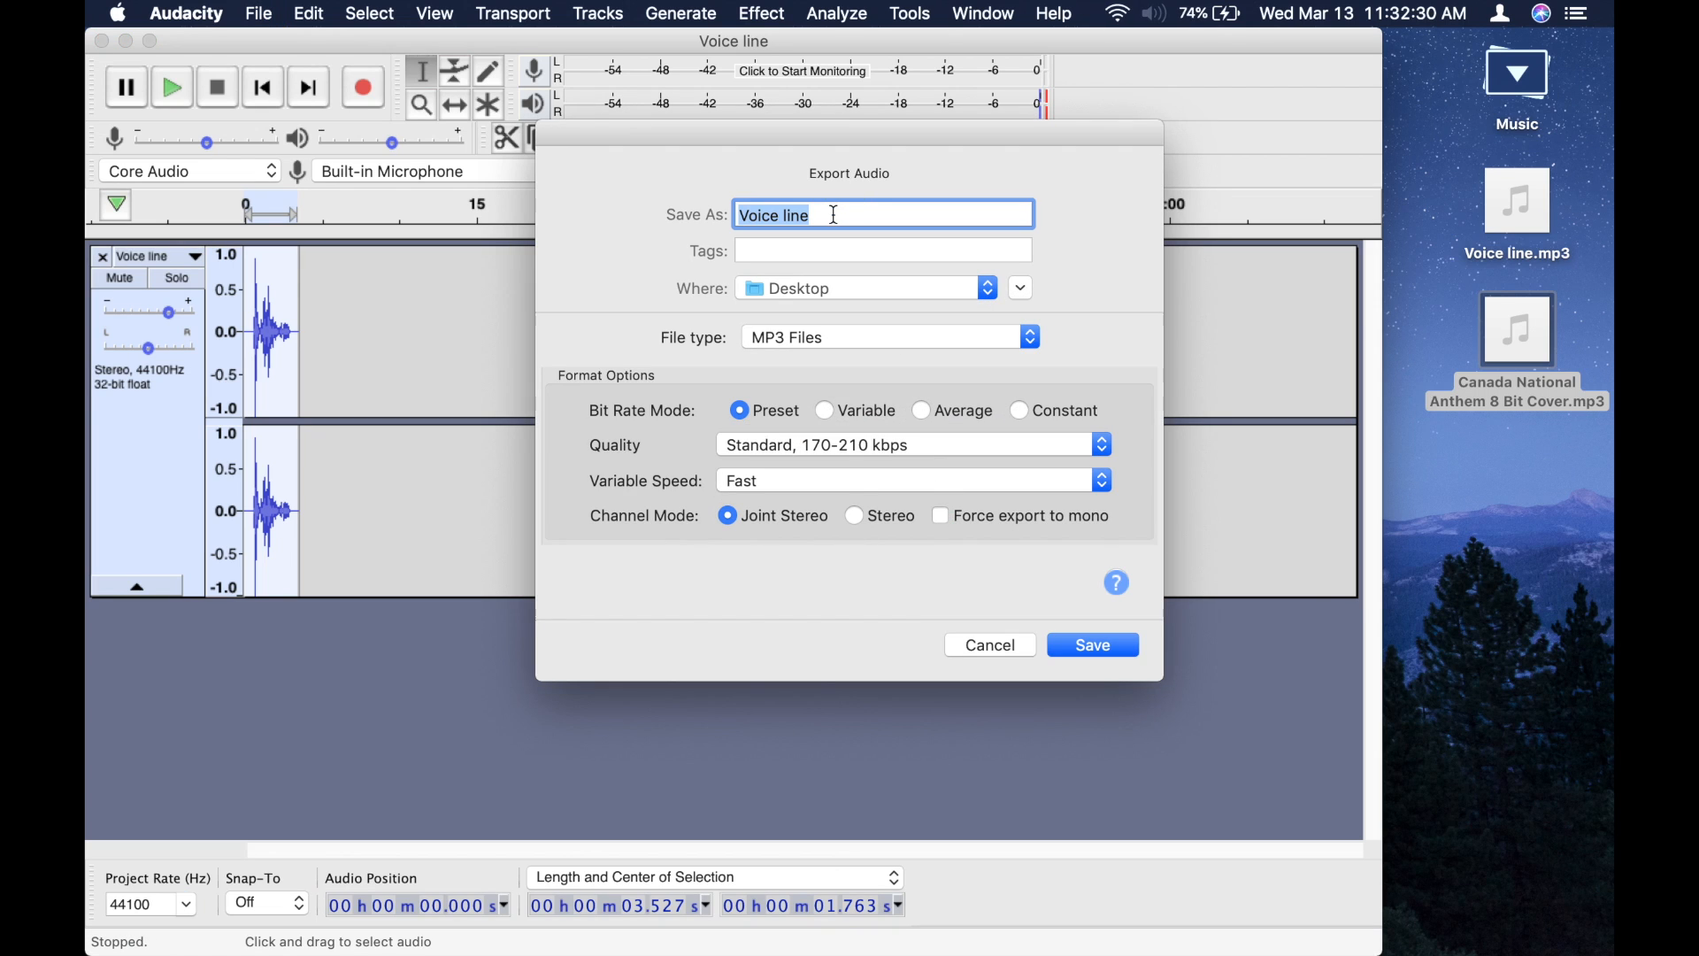
Export the project as 'Voice line final.mp3' onto the Desktop.
left_click(807, 214)
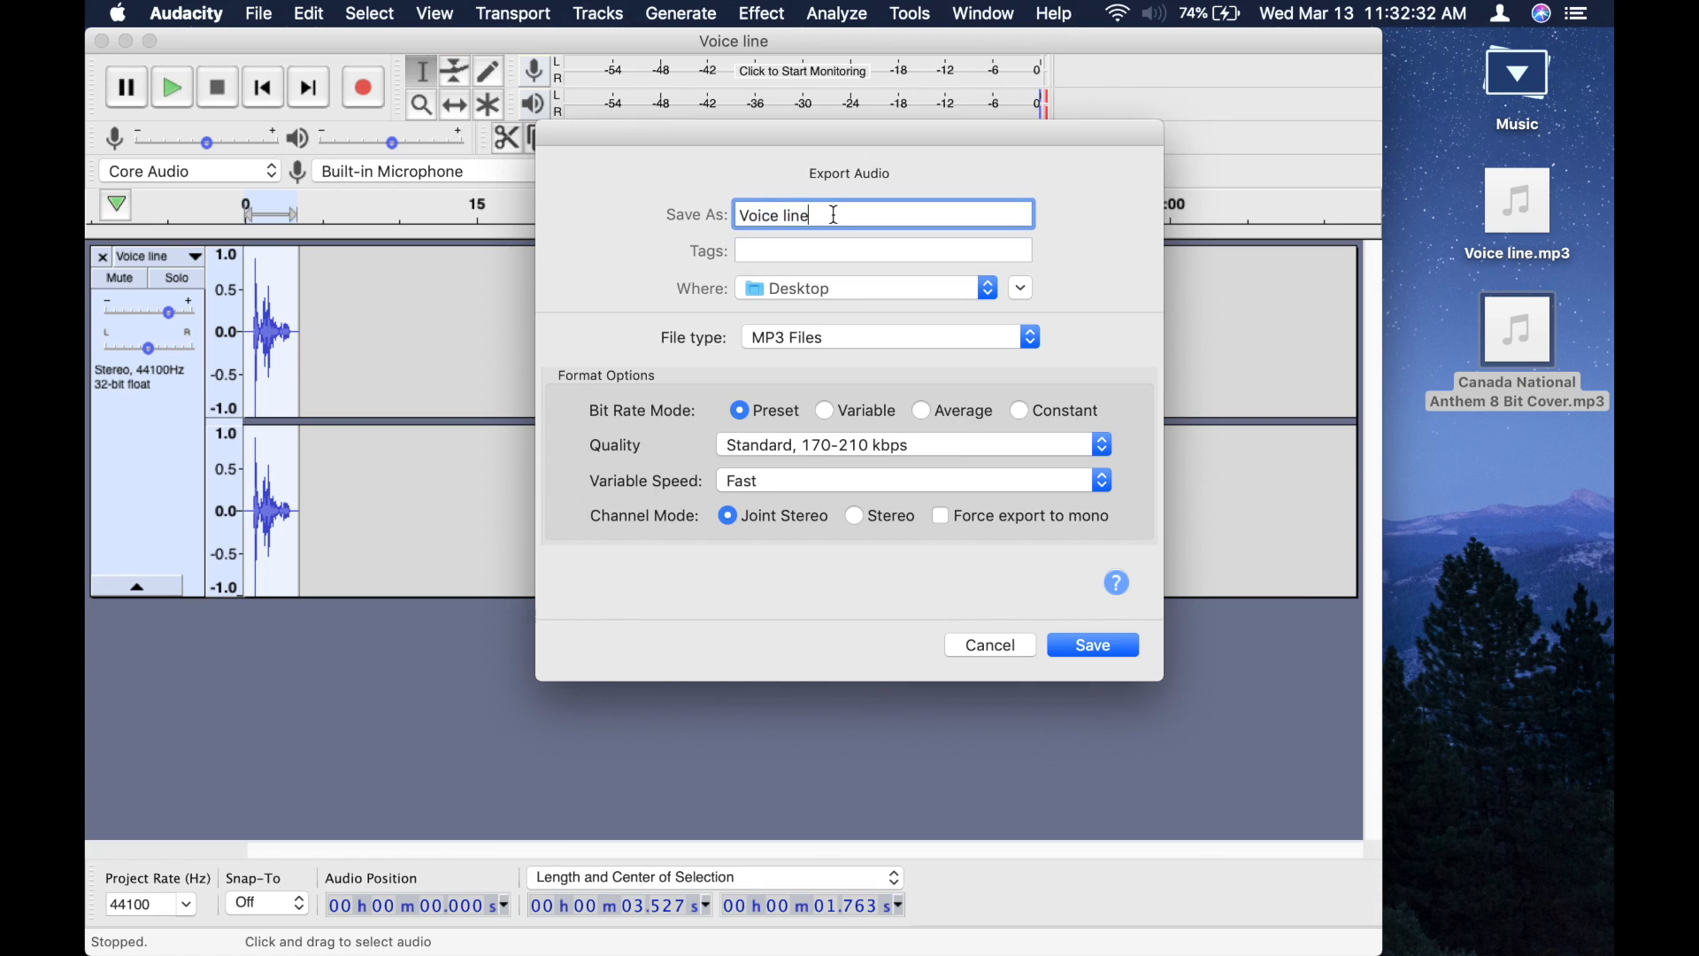
type("final")
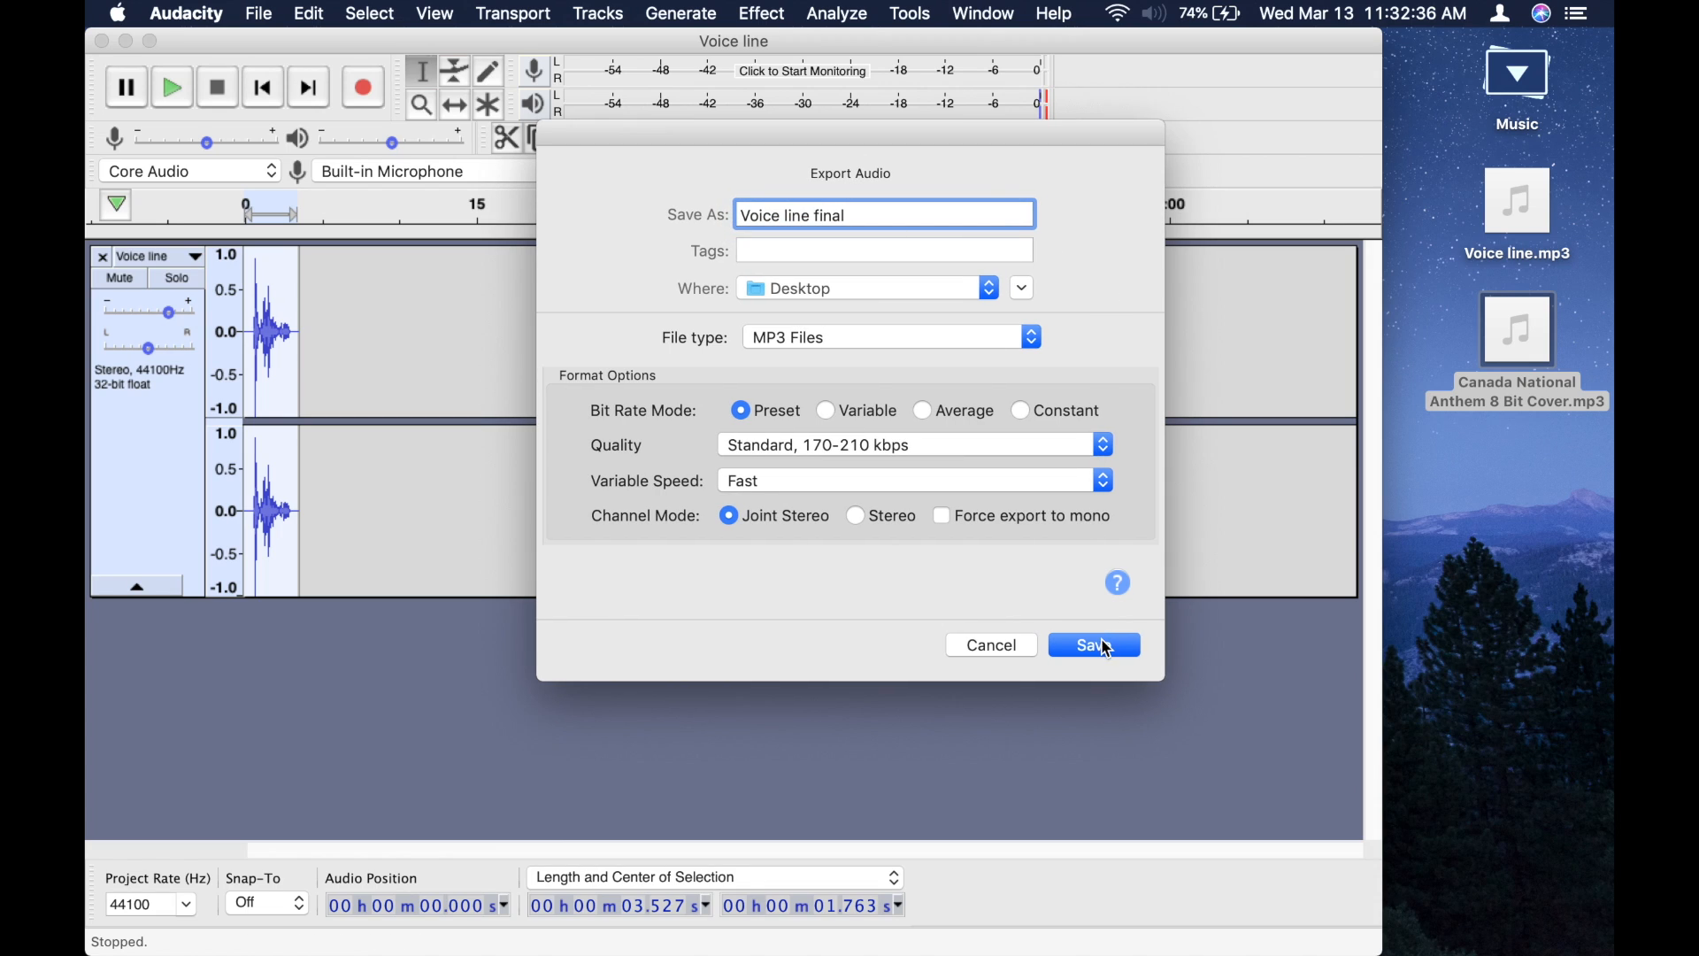
left_click(1091, 645)
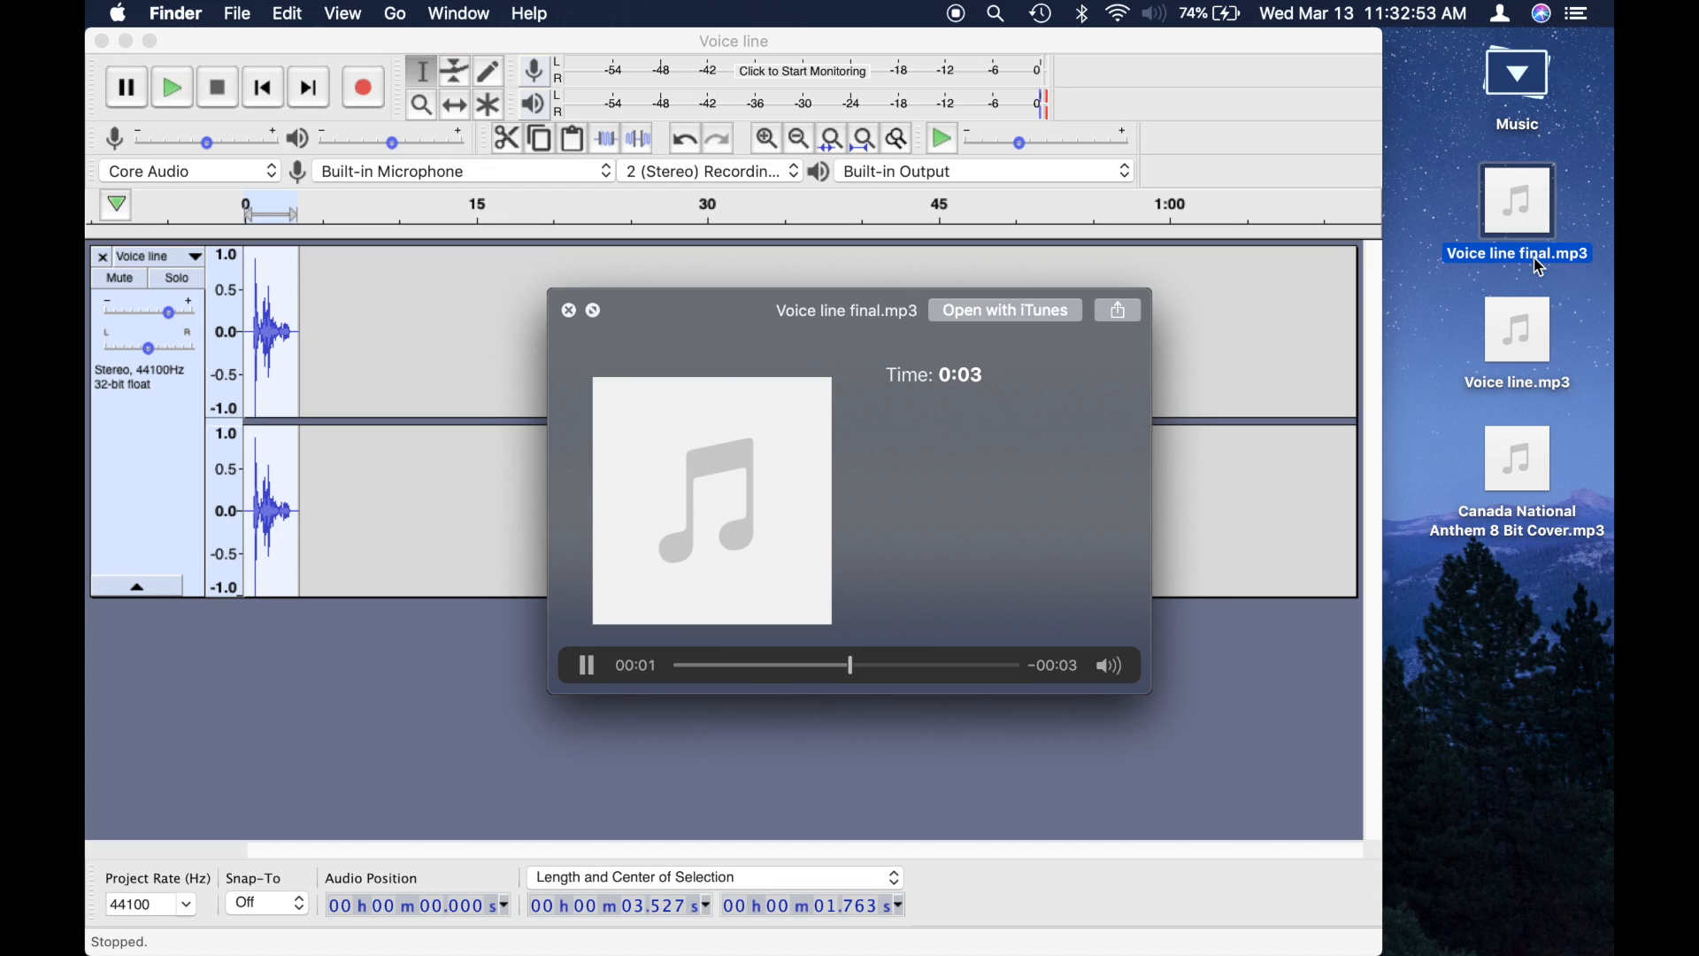
Close the Finder preview of Voice line final.mp3.
left_click(568, 309)
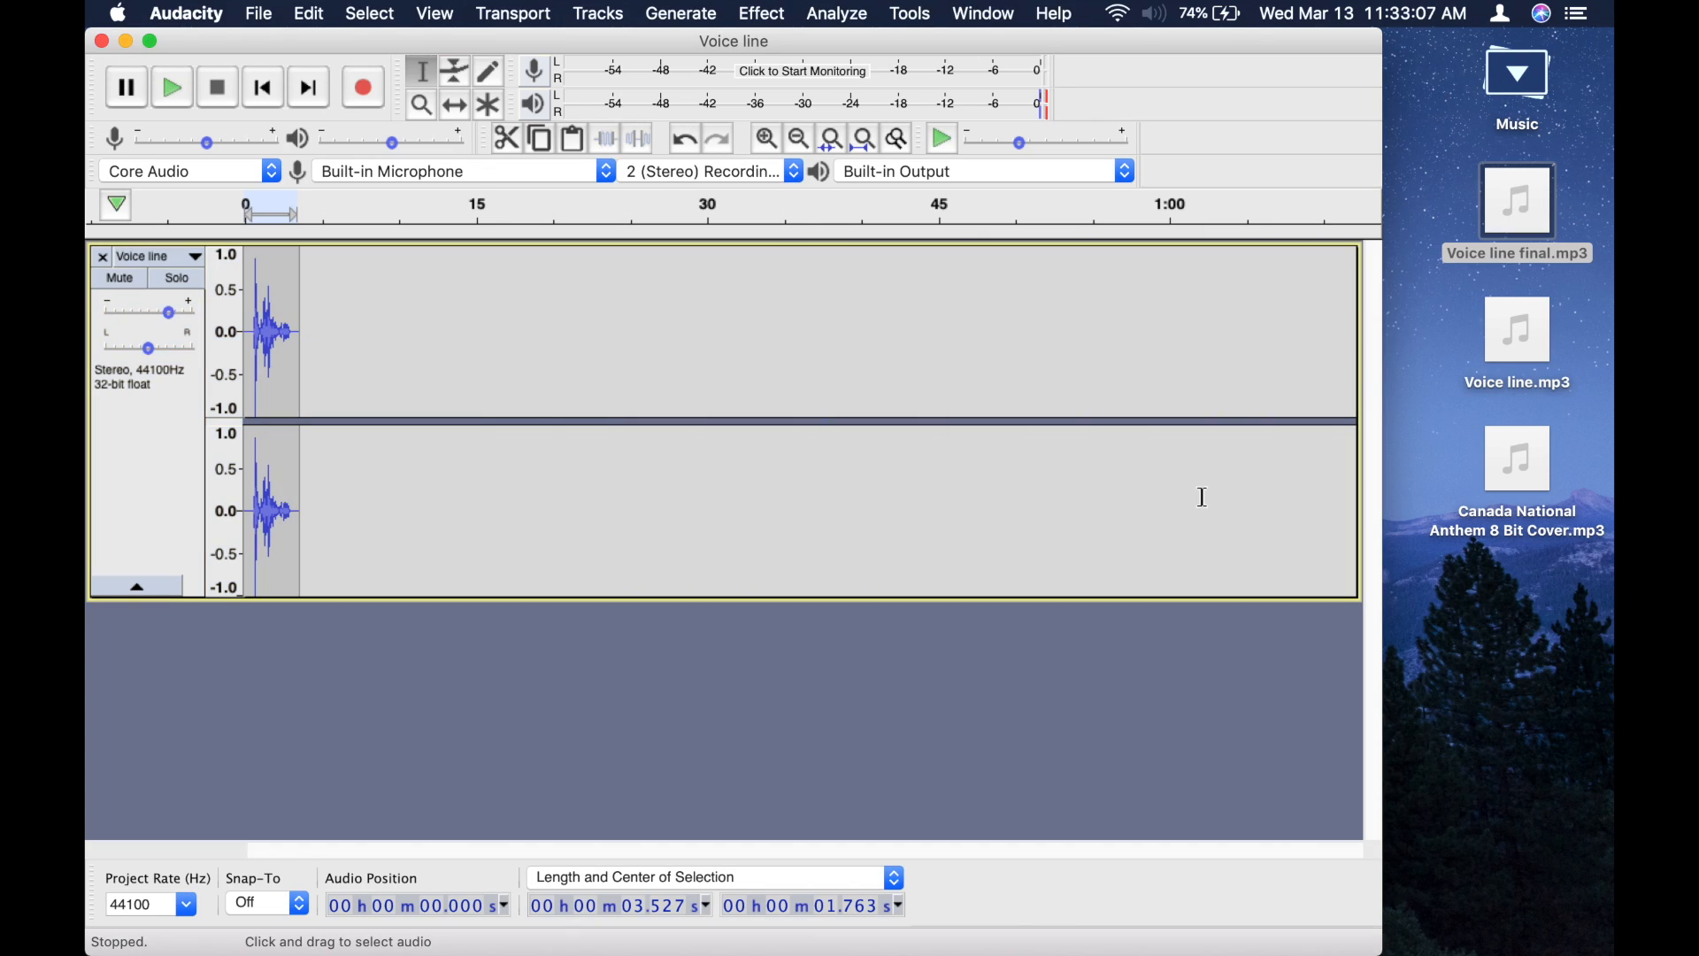
mouse_move(420, 585)
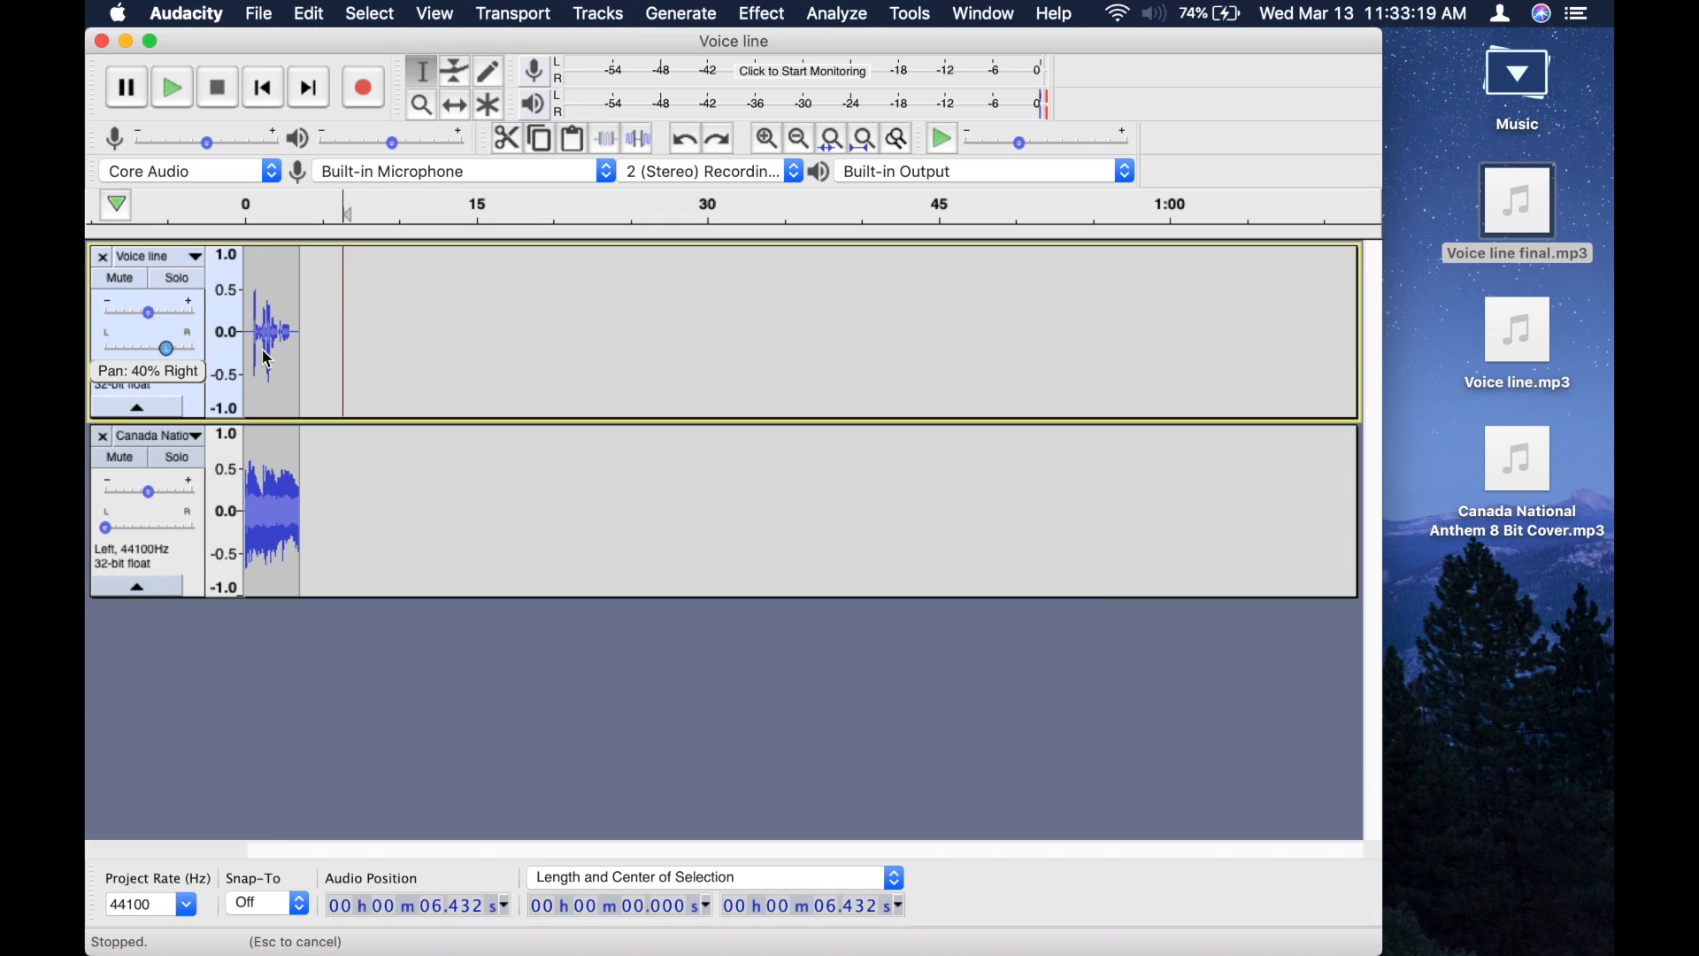
Pan the Voice line track 100% right and bring up the Effect menu for the Vocoder.
left_click_drag(164, 348, 193, 348)
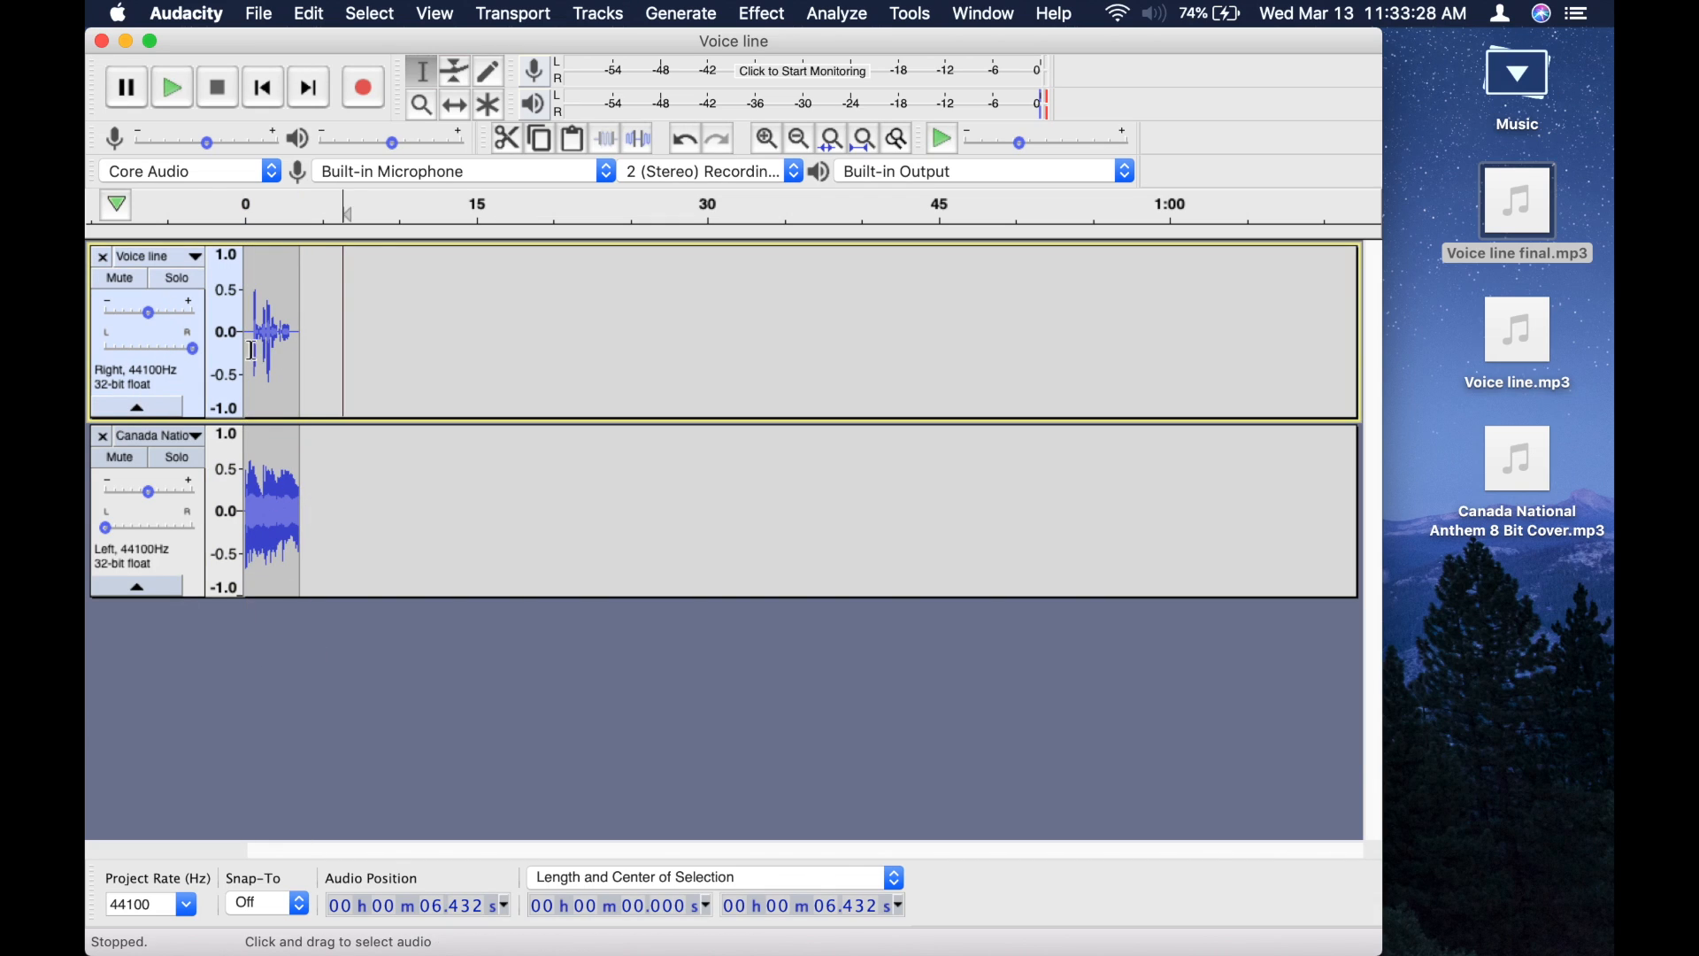
mouse_move(285, 542)
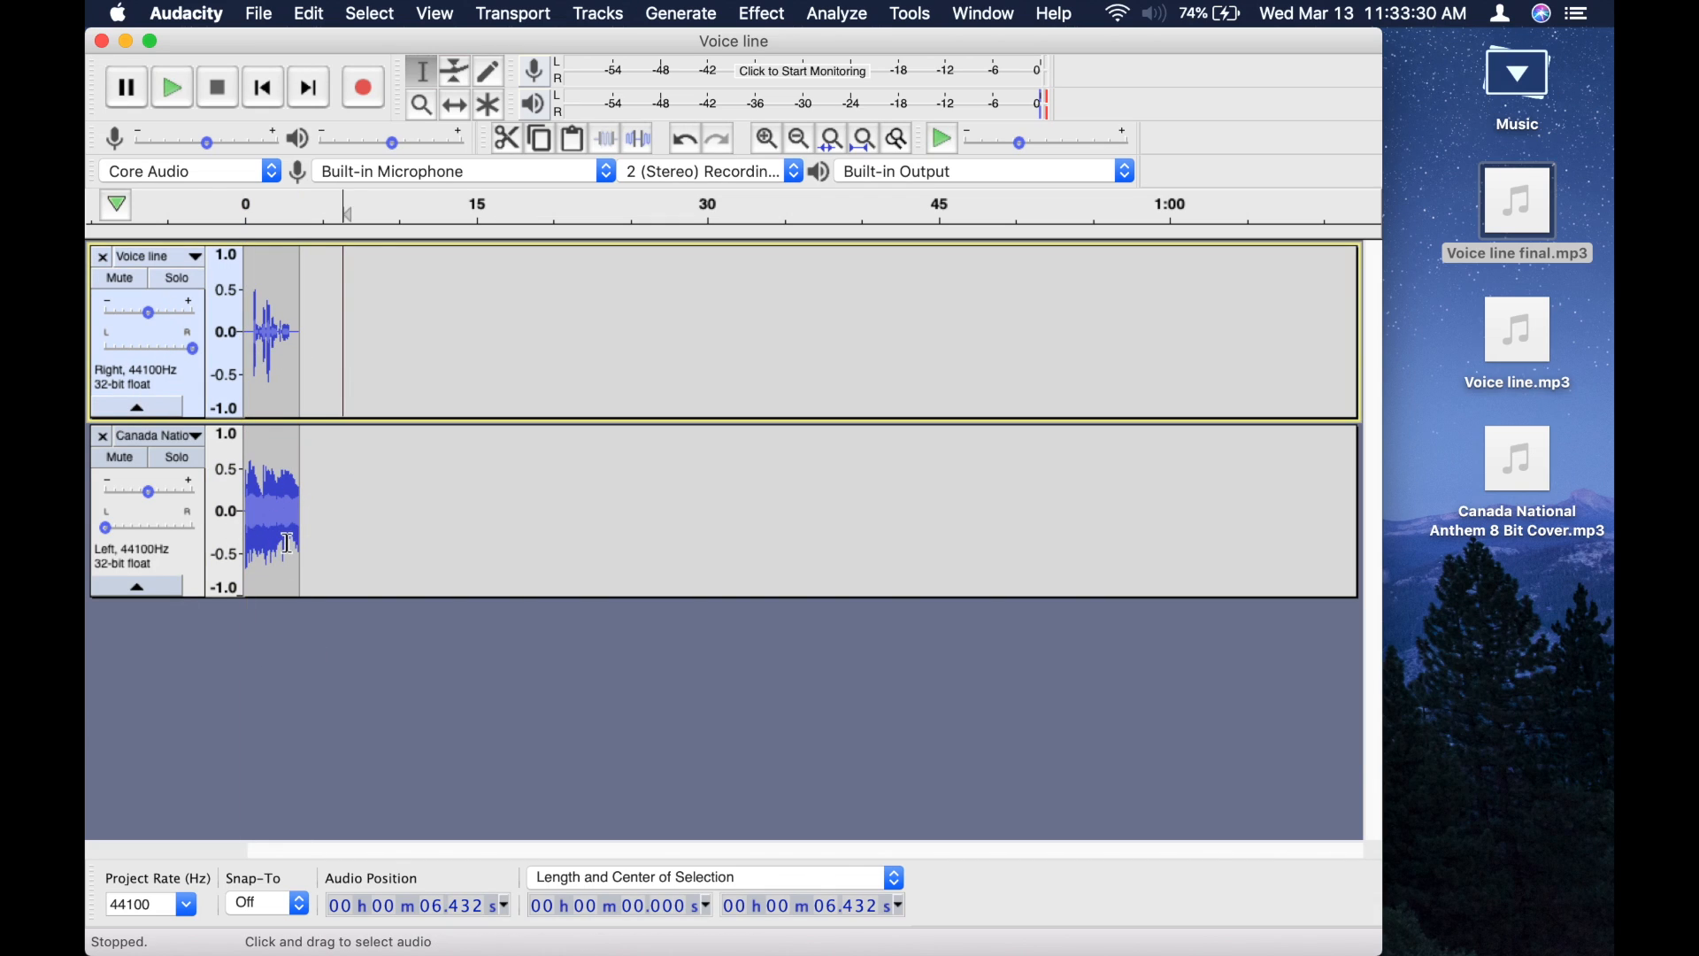
left_click(761, 13)
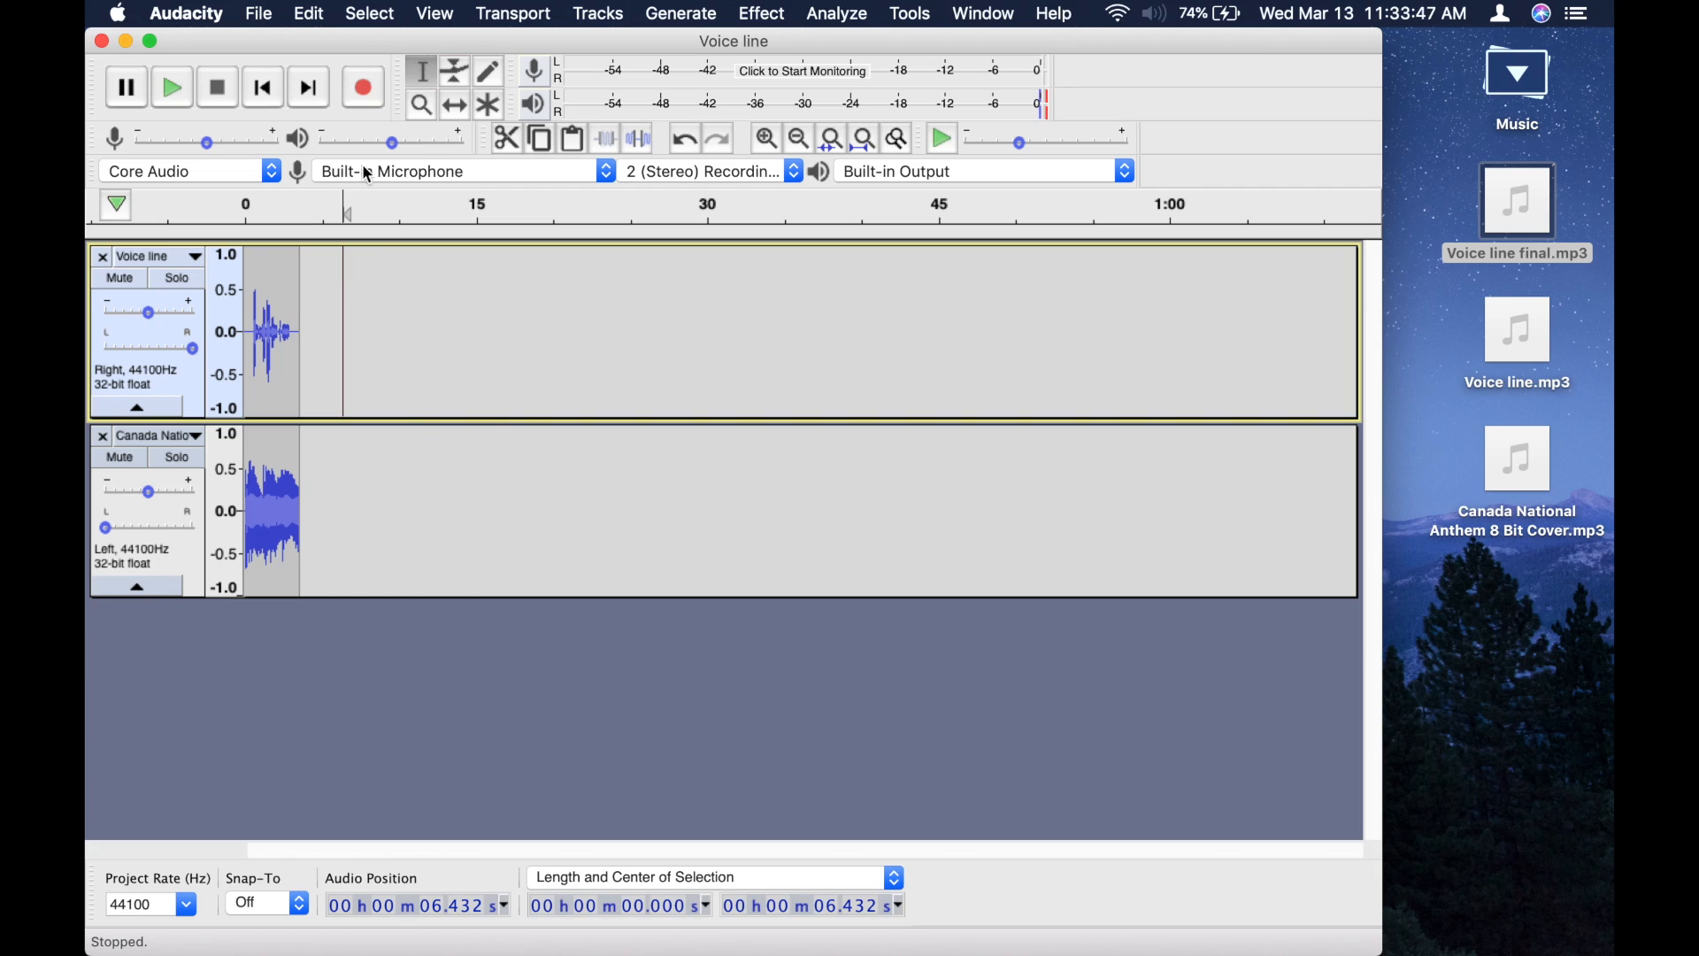
left_click(257, 13)
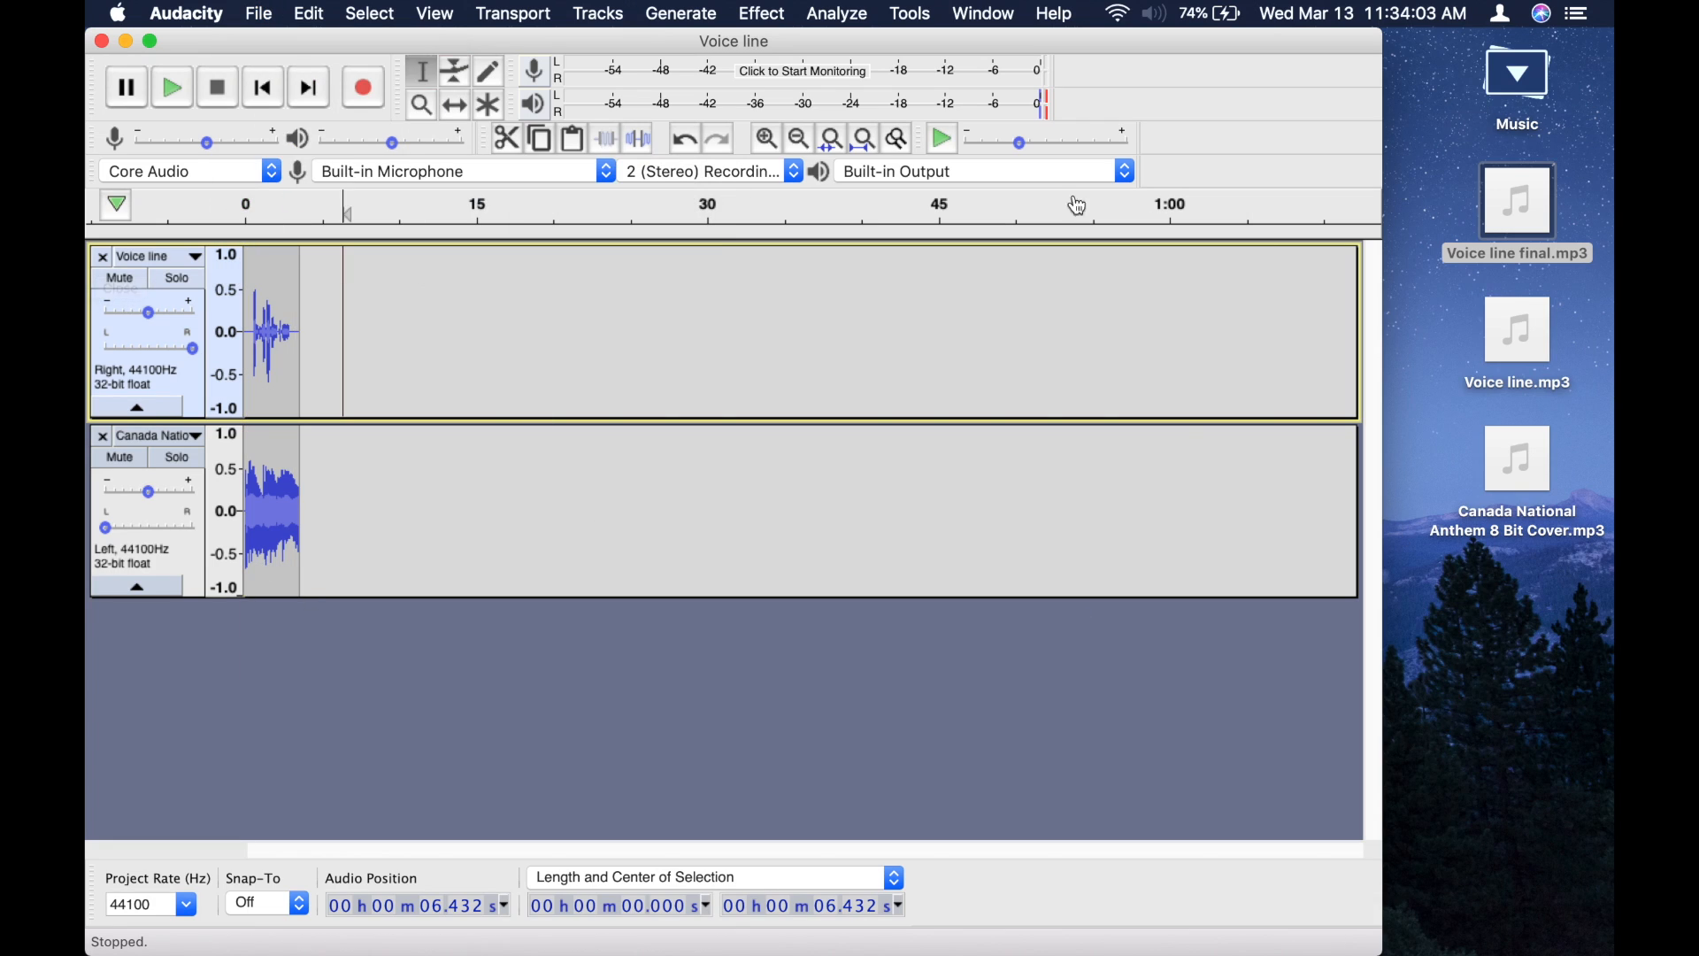
mouse_move(792, 8)
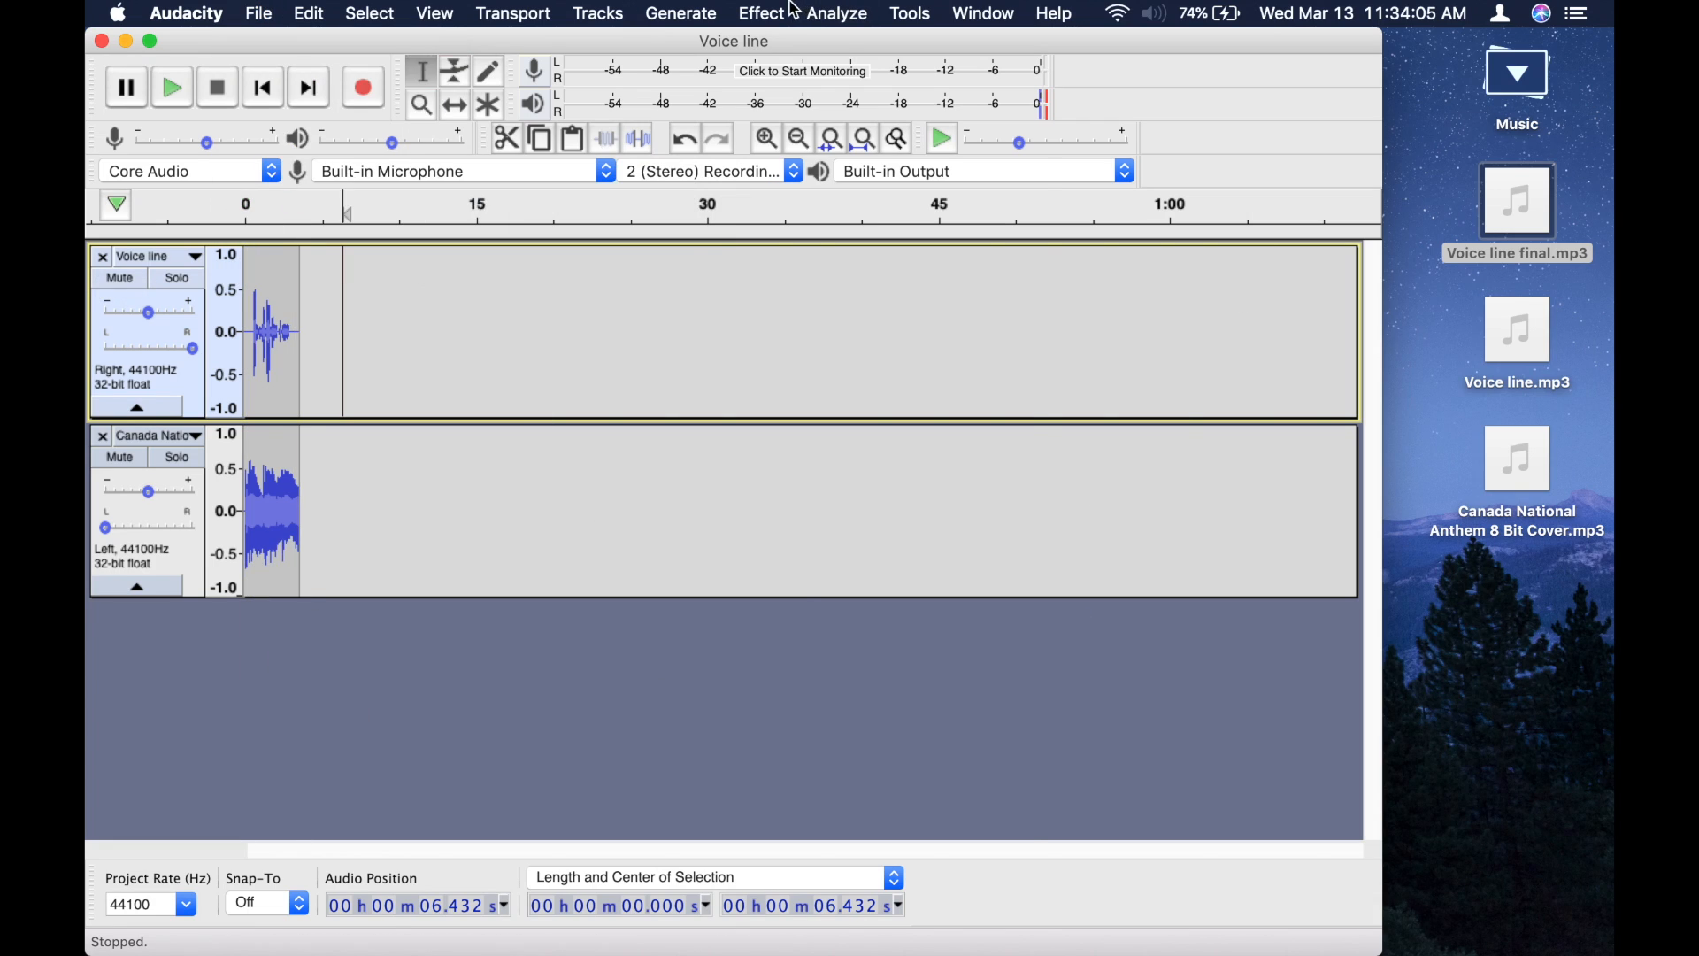
left_click(761, 13)
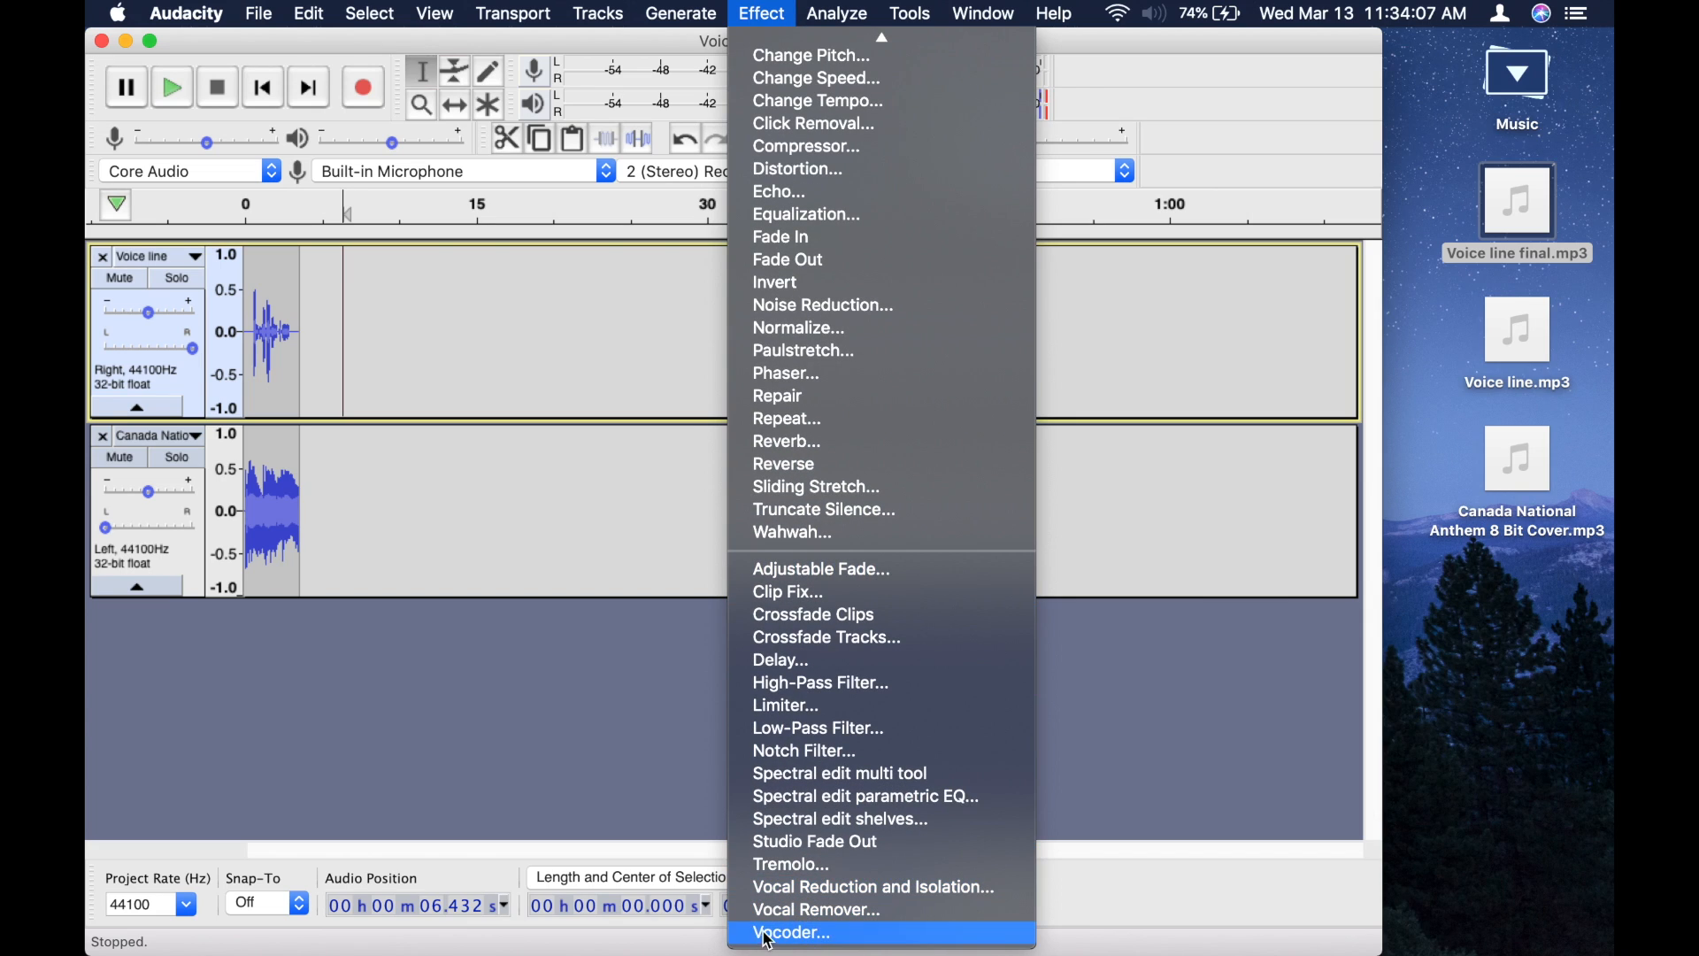